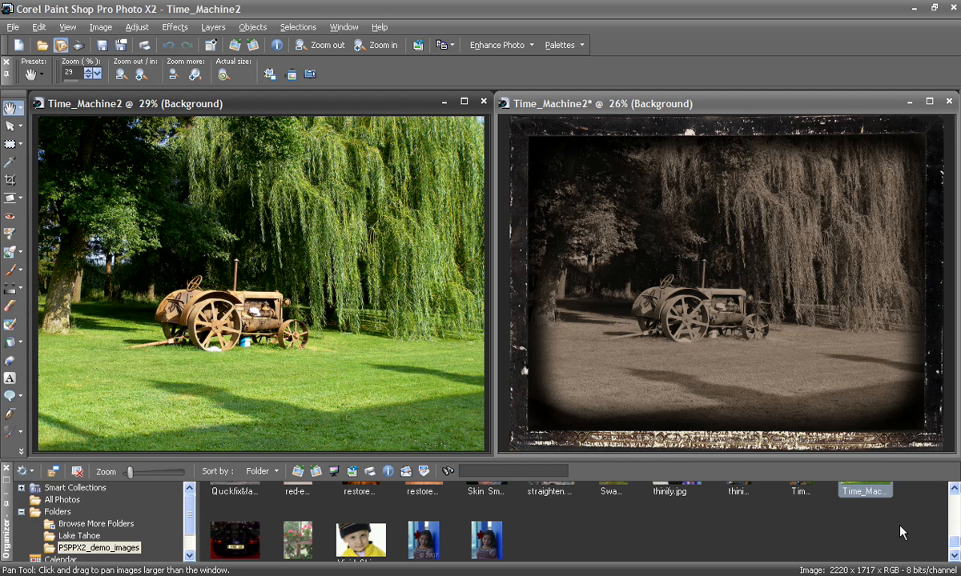
- Bring up the Picture Frame settings for the snowy lake photo and unfold the frame style list
{"action": "left_click", "coordinate": [175, 27]}
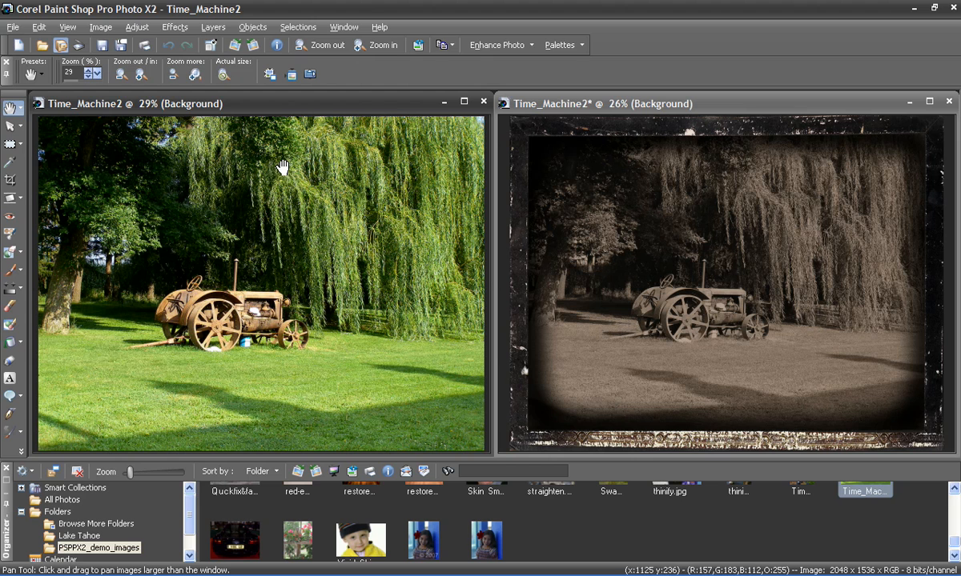
{"action": "mouse_move", "coordinate": [320, 321]}
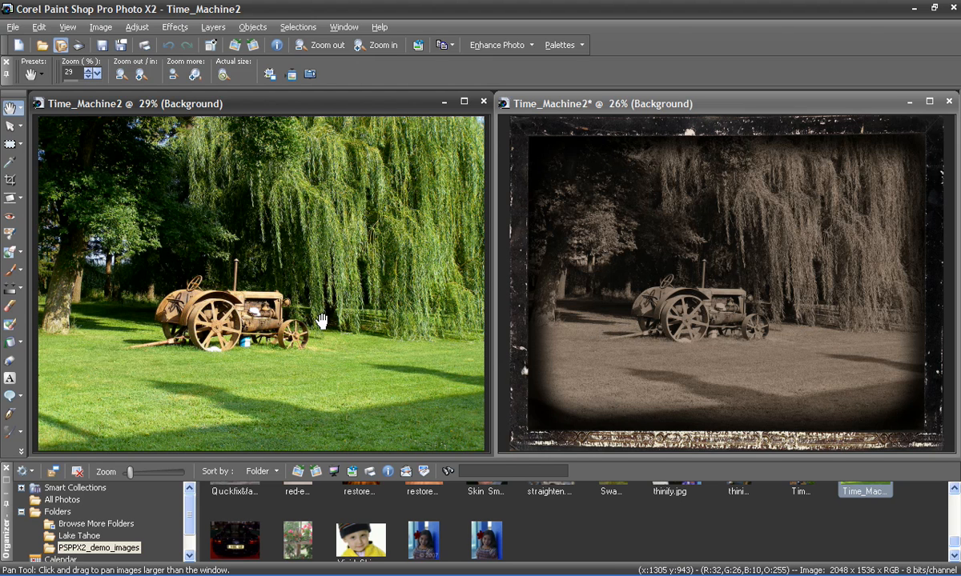
{"action": "mouse_move", "coordinate": [420, 304]}
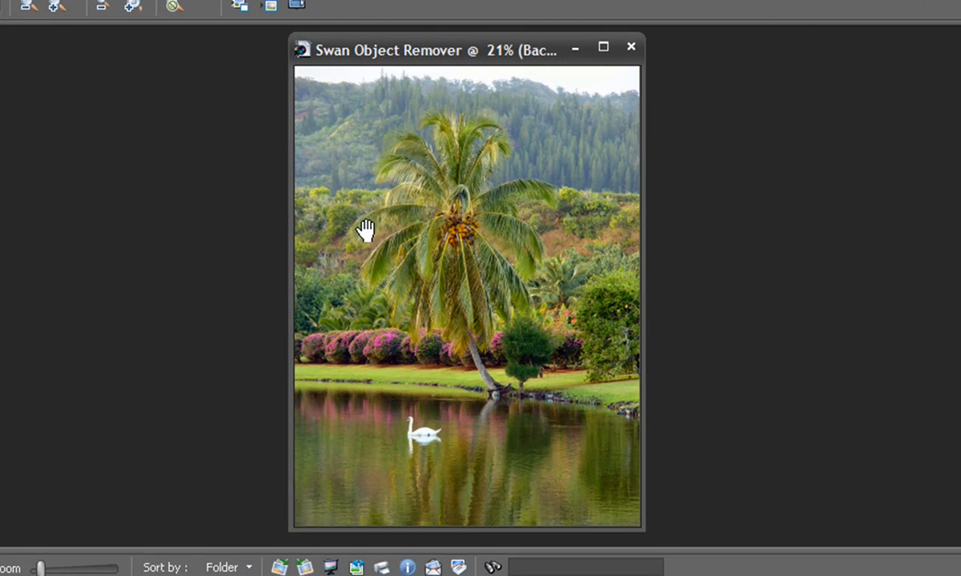
{"action": "mouse_move", "coordinate": [373, 200]}
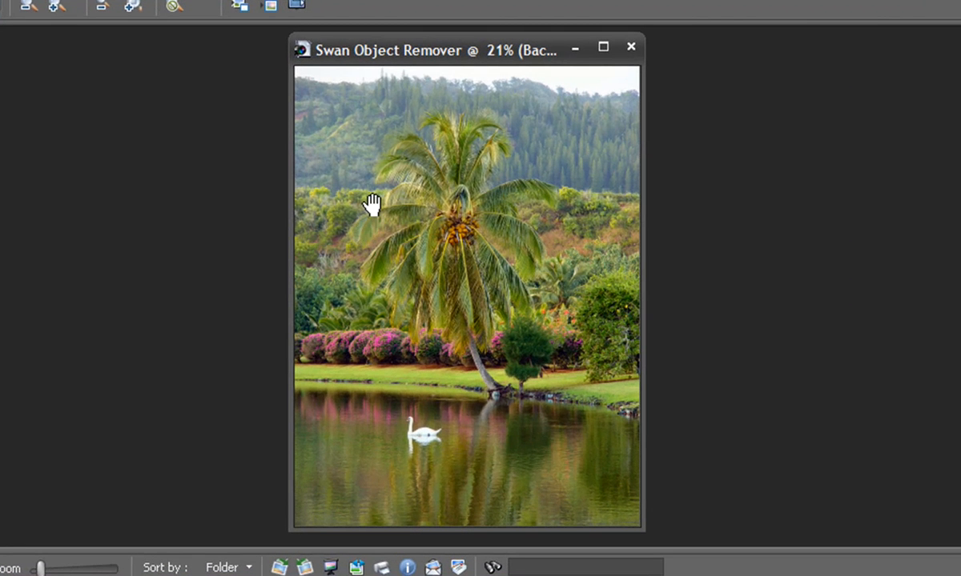
{"action": "mouse_move", "coordinate": [564, 279]}
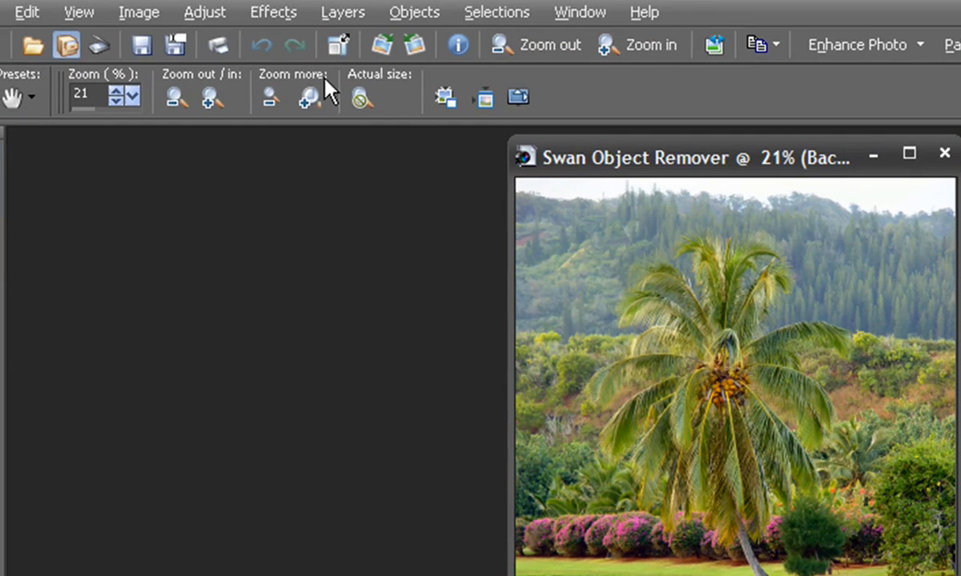
{"action": "left_click", "coordinate": [140, 11]}
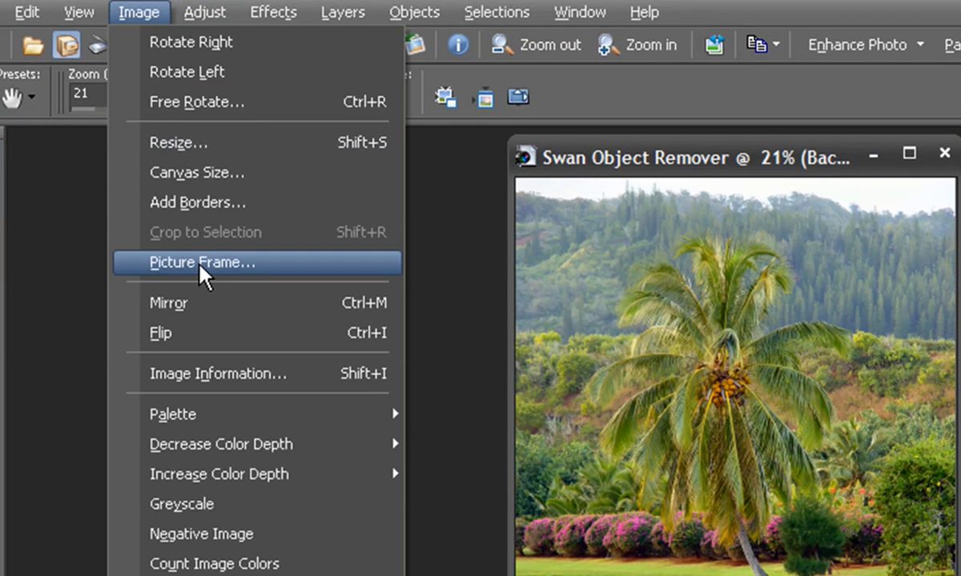
{"action": "left_click", "coordinate": [203, 262]}
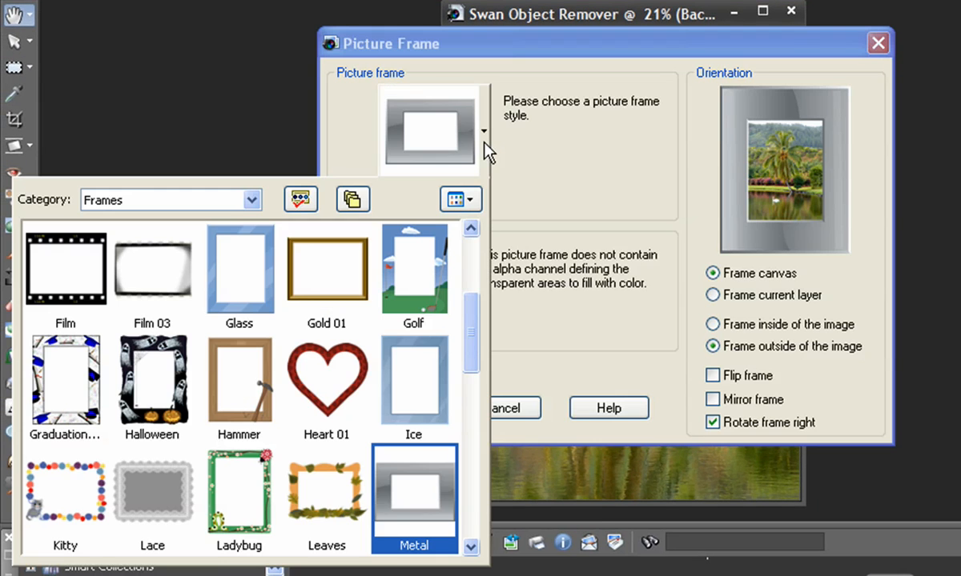
{"action": "left_click", "coordinate": [414, 276]}
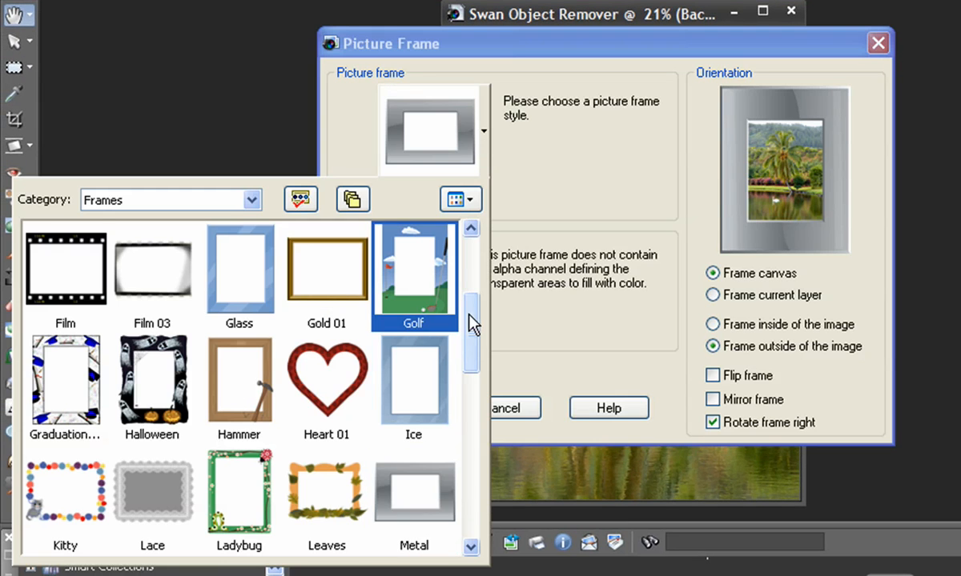
- Scroll the Frames list, choose the transparent grey frame, then switch to the corner-mount frame
{"action": "scroll", "scroll_direction": "up", "scroll_amount": 3}
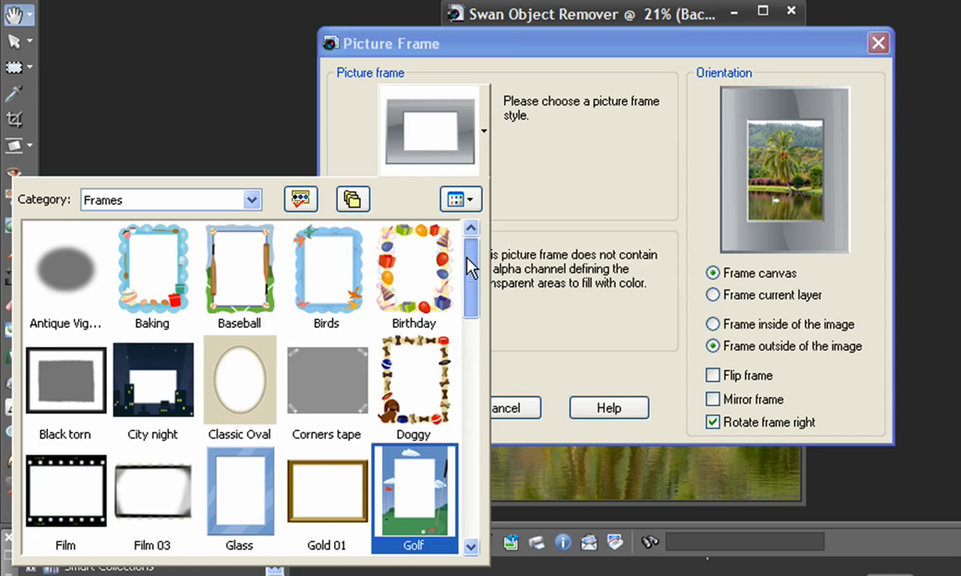
{"action": "scroll", "scroll_direction": "down", "scroll_amount": 3}
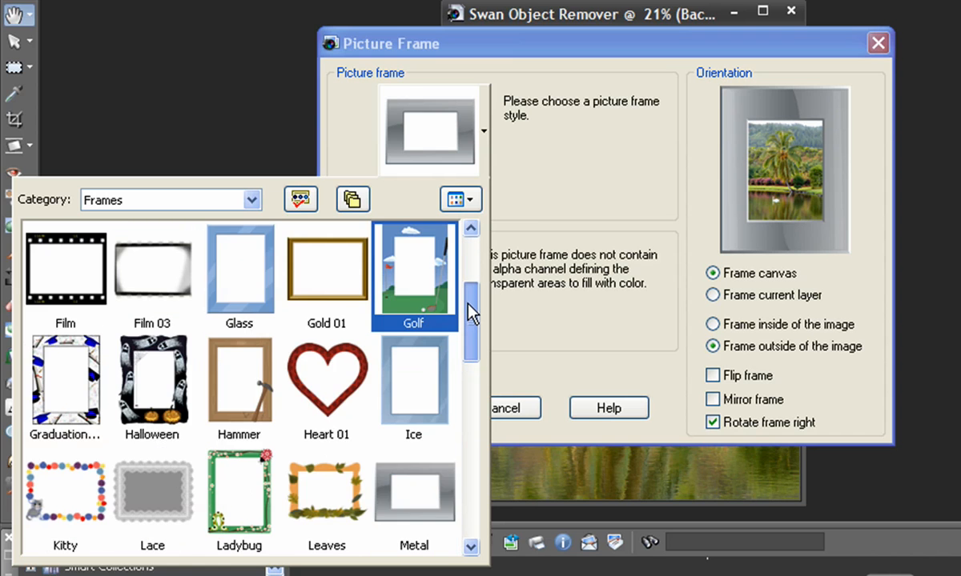
{"action": "scroll", "scroll_direction": "down", "scroll_amount": 3}
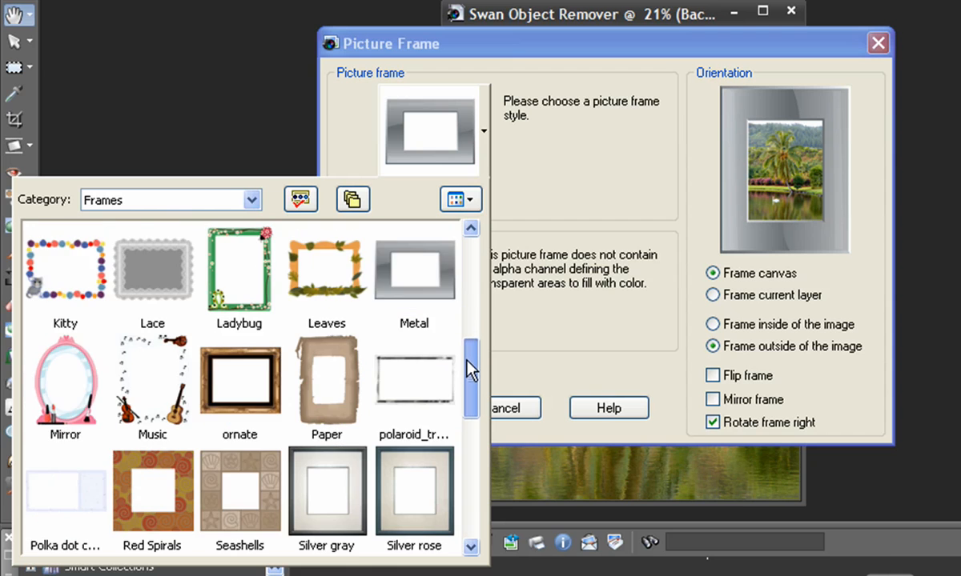
{"action": "scroll", "scroll_direction": "down", "scroll_amount": 3}
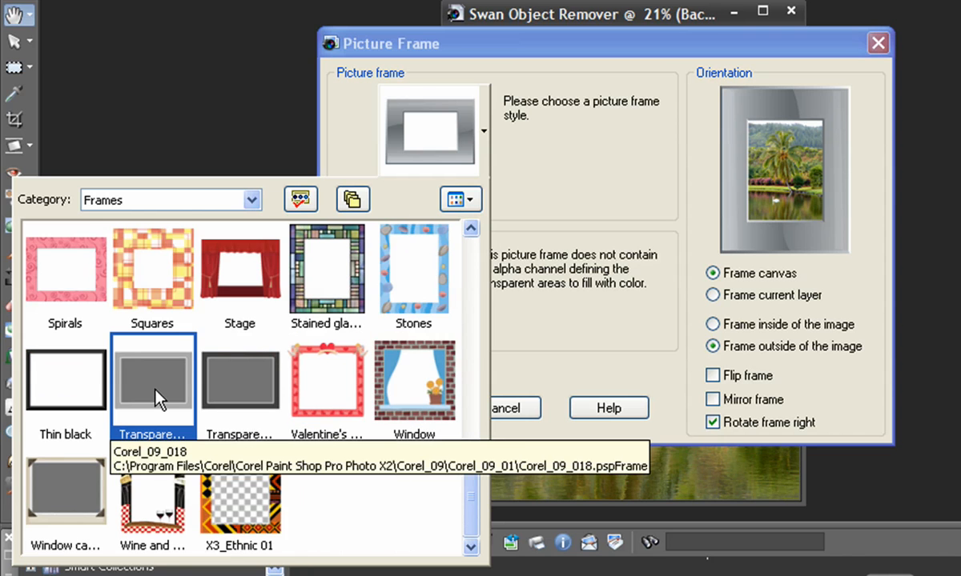
{"action": "left_click", "coordinate": [152, 380]}
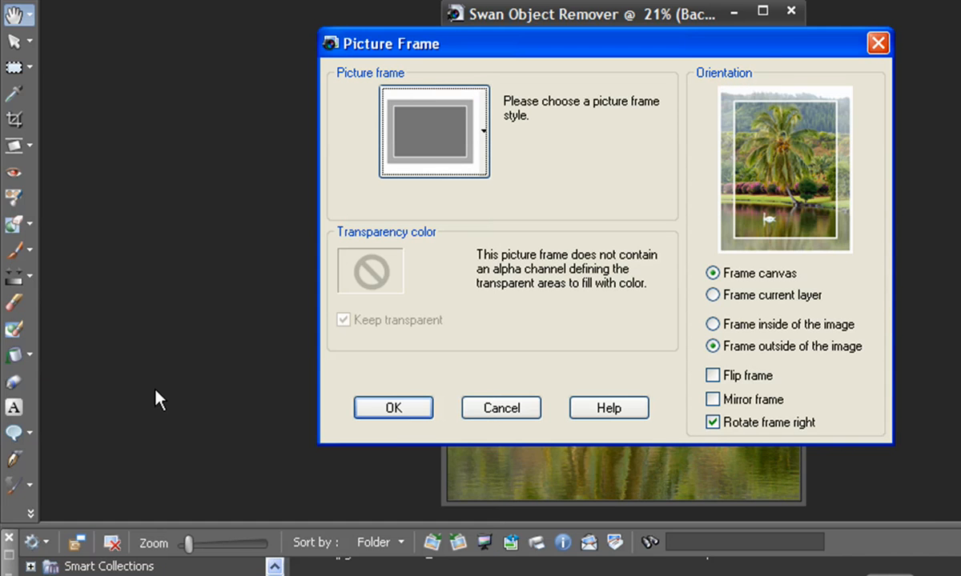
{"action": "left_click", "coordinate": [393, 407]}
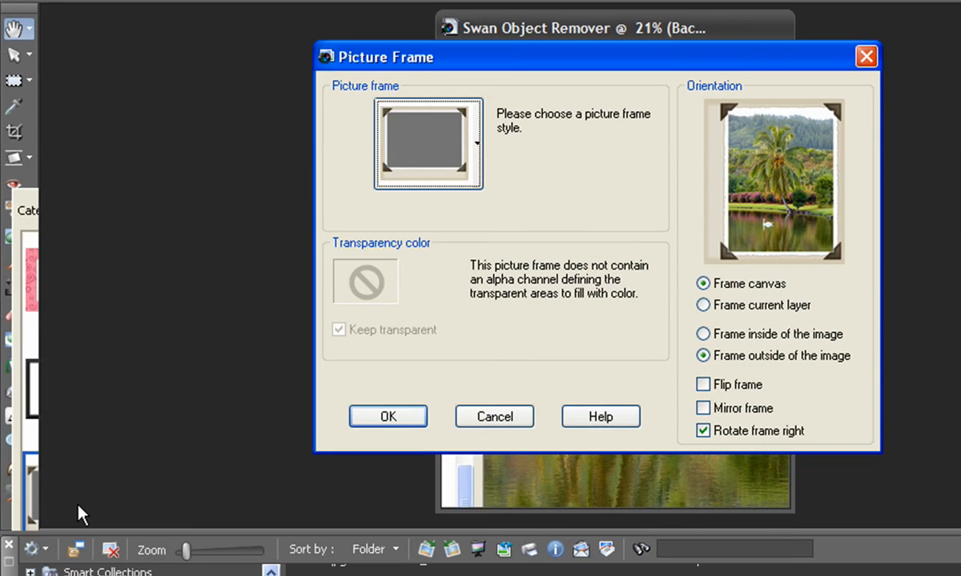
{"action": "left_click", "coordinate": [388, 416]}
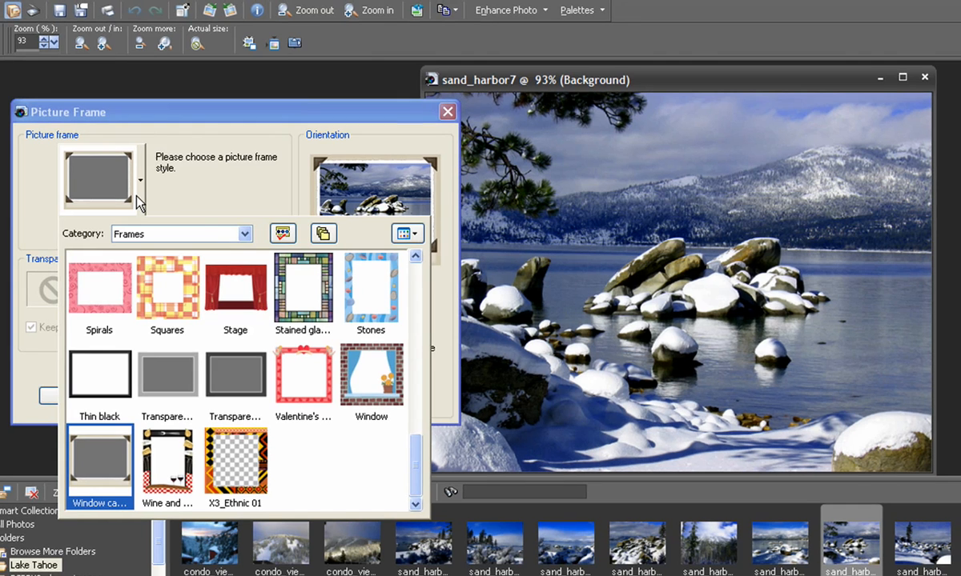
- Apply the Polka dot frame to the lake photo and move on to the snow-buried bench photo
{"action": "left_click", "coordinate": [166, 288]}
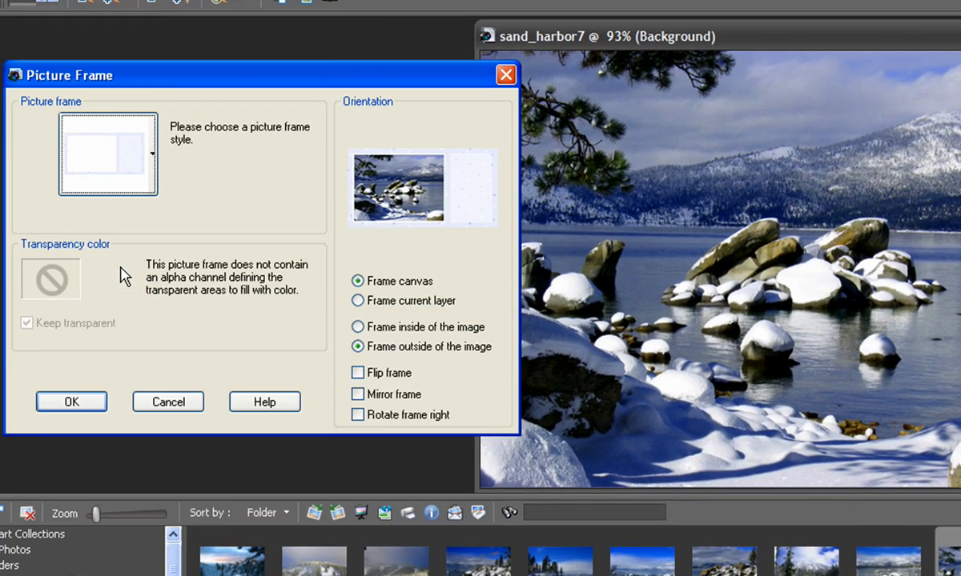
{"action": "left_click", "coordinate": [70, 401]}
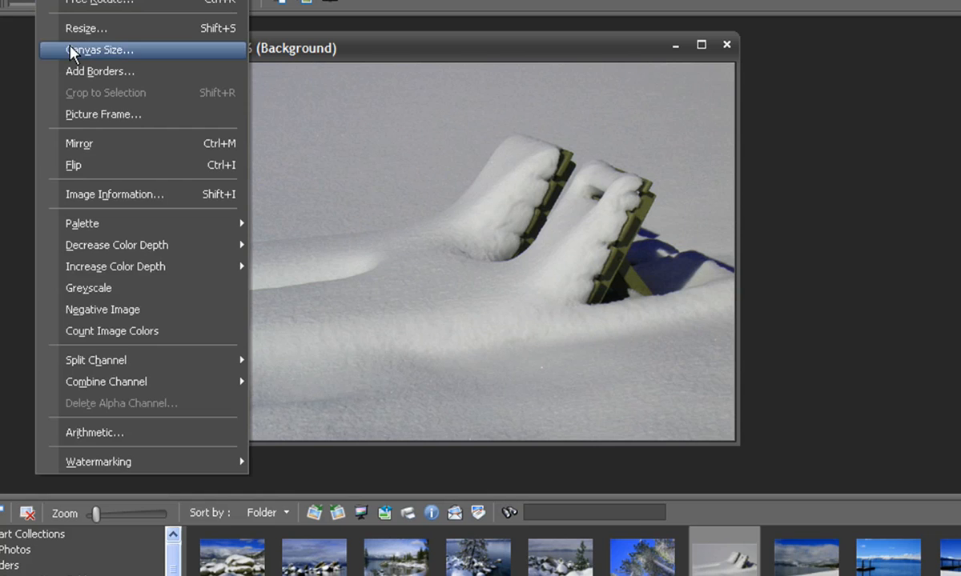
- Frame the bench photo with the torn-edge white frame from the PSP 12 Ultimate Content category
{"action": "left_click", "coordinate": [102, 113]}
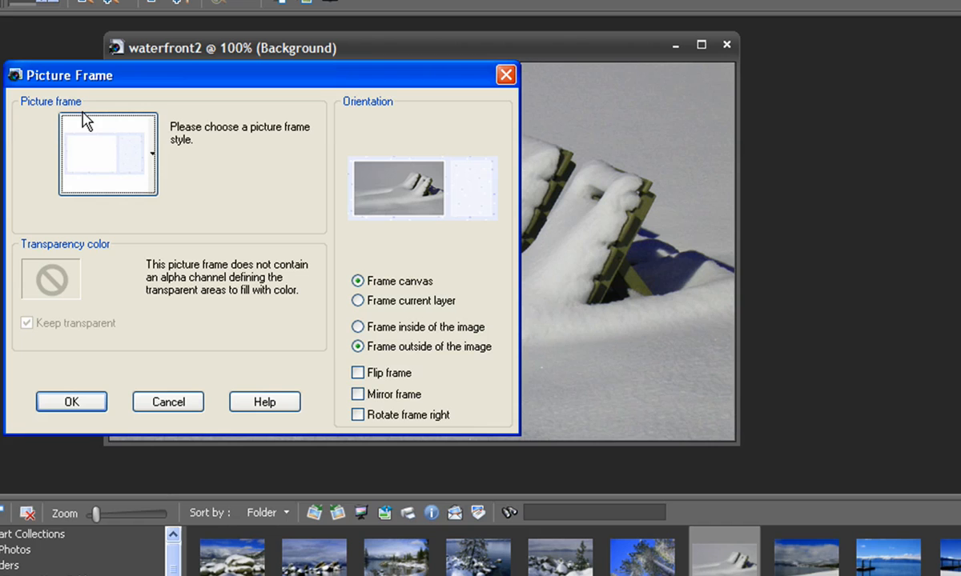
{"action": "mouse_move", "coordinate": [144, 207]}
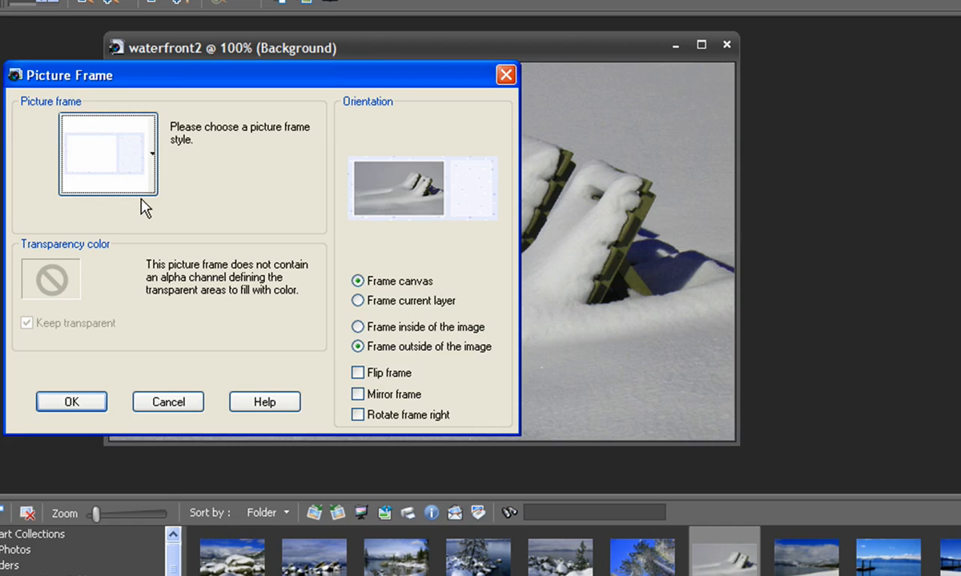
{"action": "left_click", "coordinate": [151, 153]}
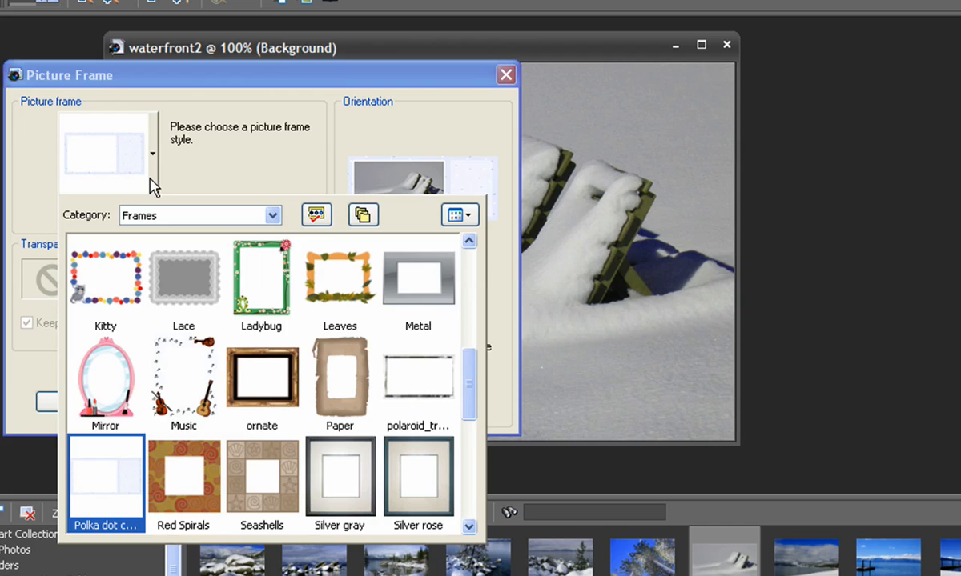
{"action": "left_click", "coordinate": [262, 278]}
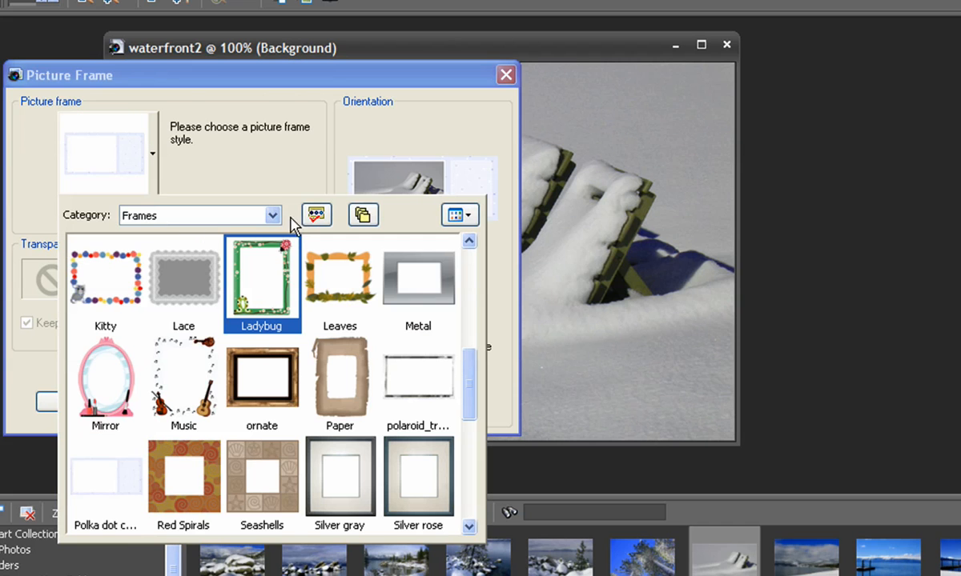
{"action": "left_click", "coordinate": [272, 215]}
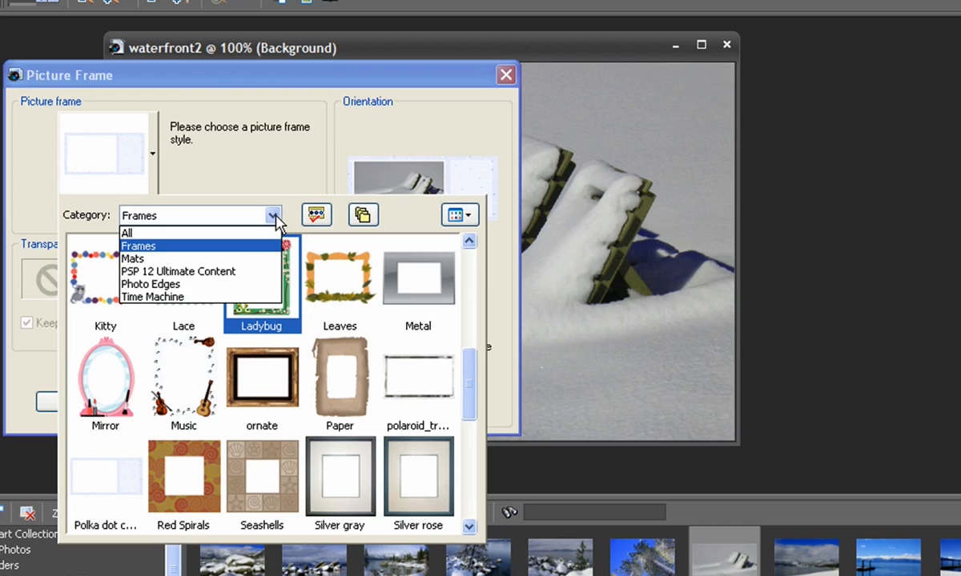
{"action": "mouse_move", "coordinate": [177, 272]}
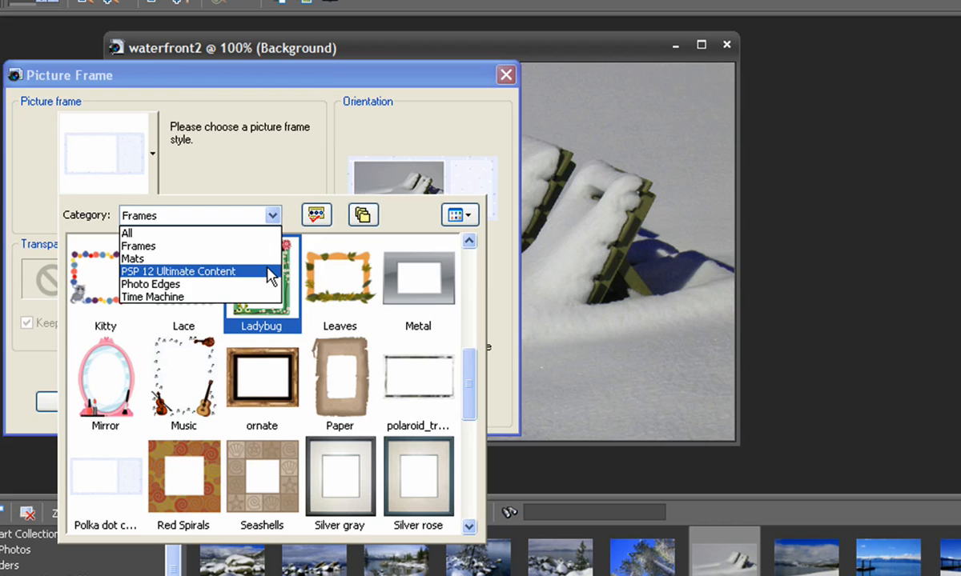
{"action": "left_click", "coordinate": [151, 284]}
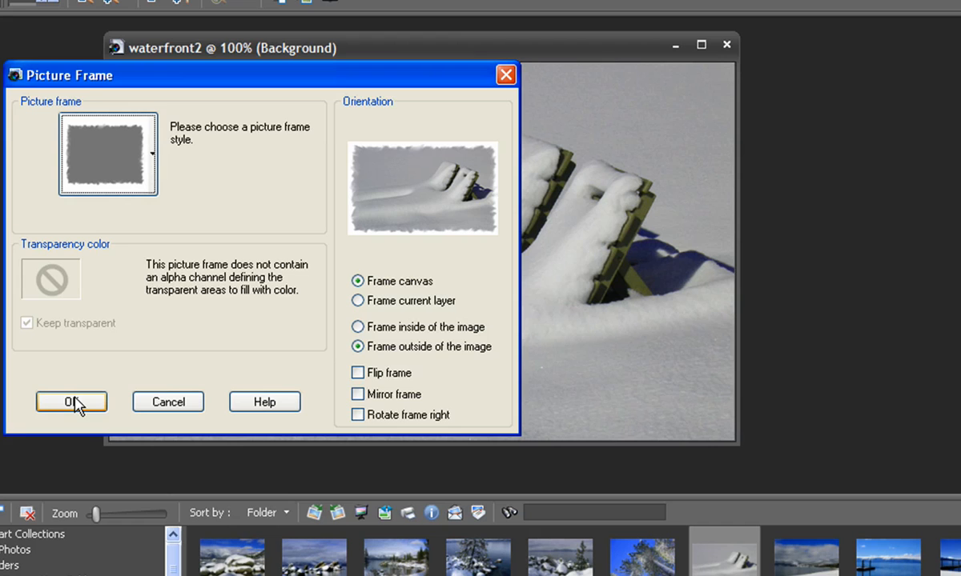
{"action": "left_click", "coordinate": [71, 402]}
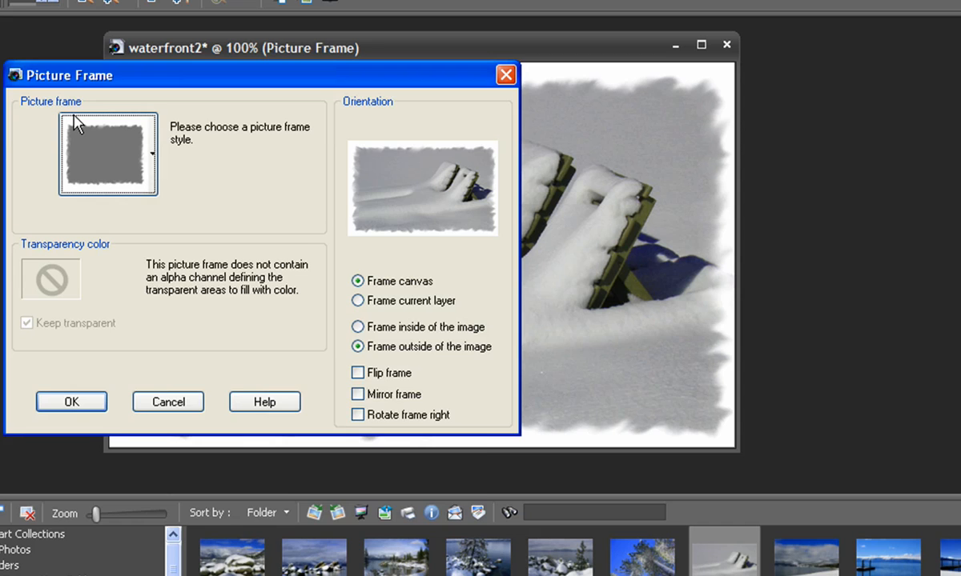
- Preview the snowflake and Metal frames outside the image on the bench photo, then cancel without applying
{"action": "left_click", "coordinate": [153, 152]}
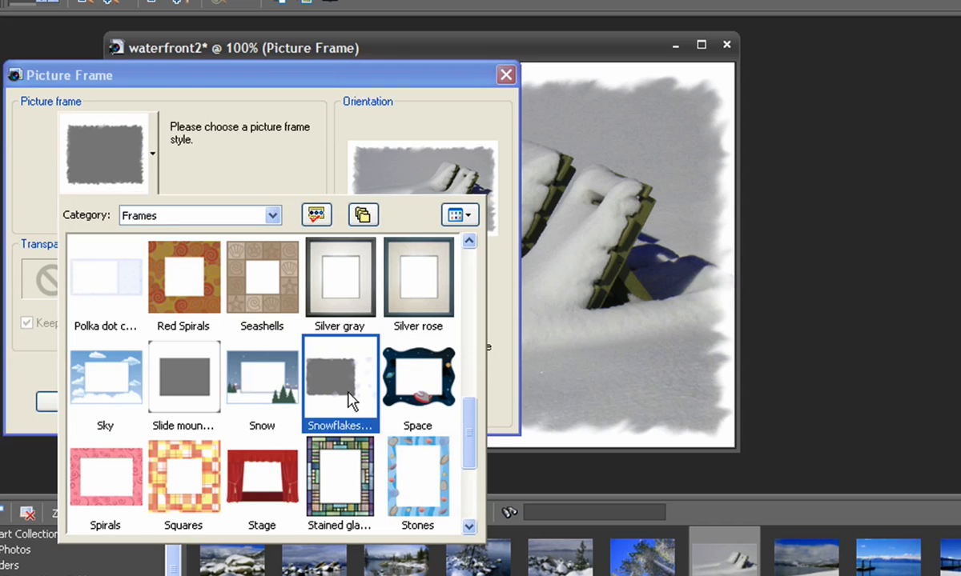
{"action": "left_click", "coordinate": [339, 376]}
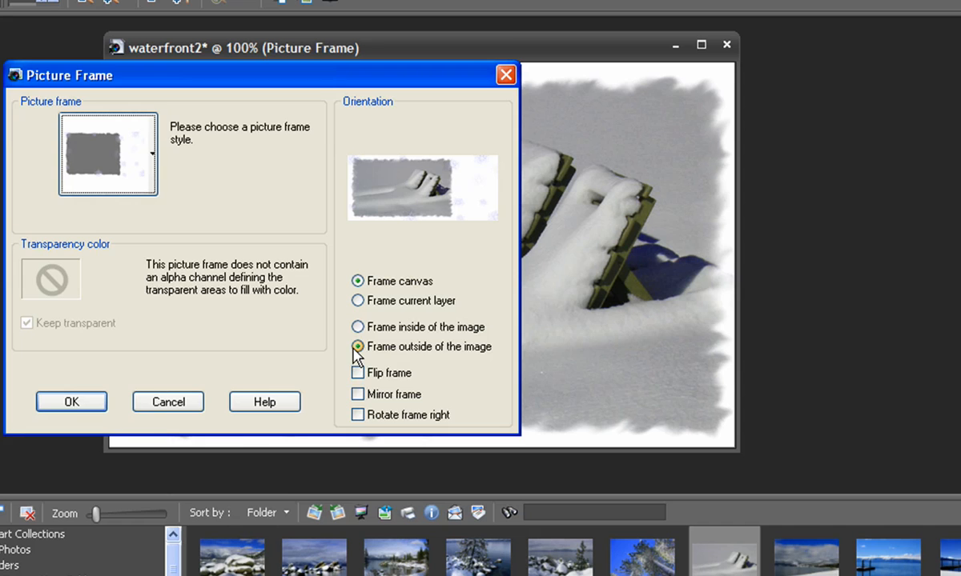
{"action": "left_click", "coordinate": [71, 401]}
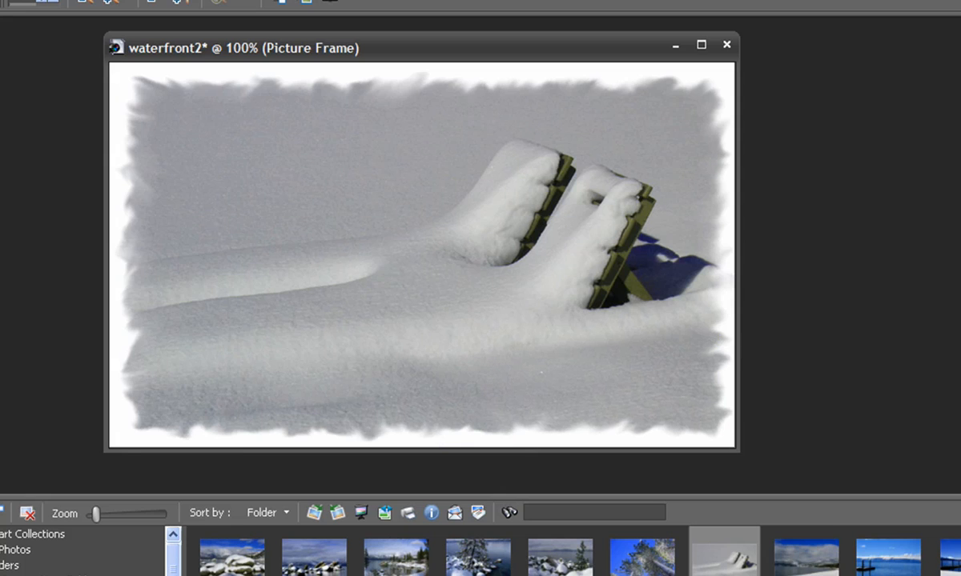
{"action": "mouse_move", "coordinate": [301, 372]}
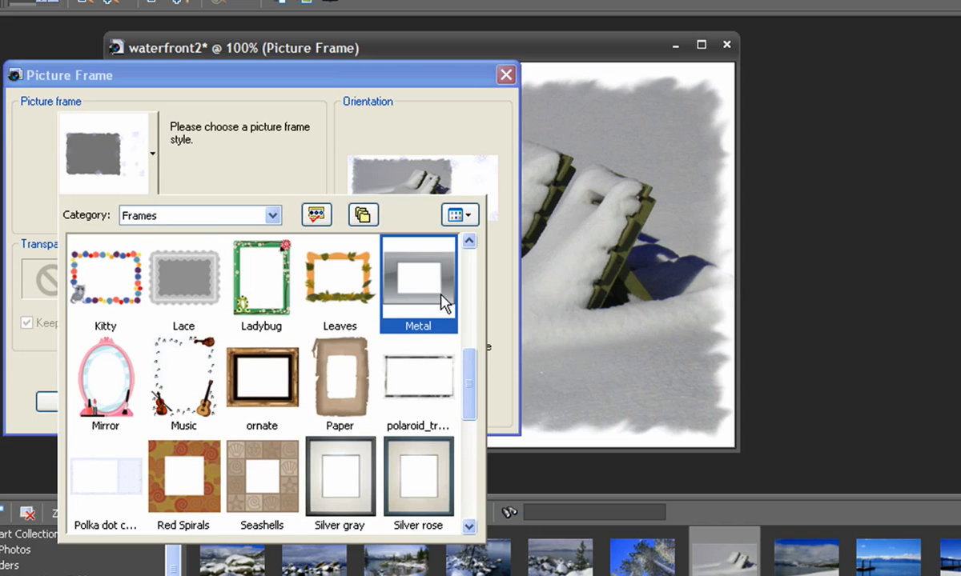
{"action": "left_click", "coordinate": [418, 279]}
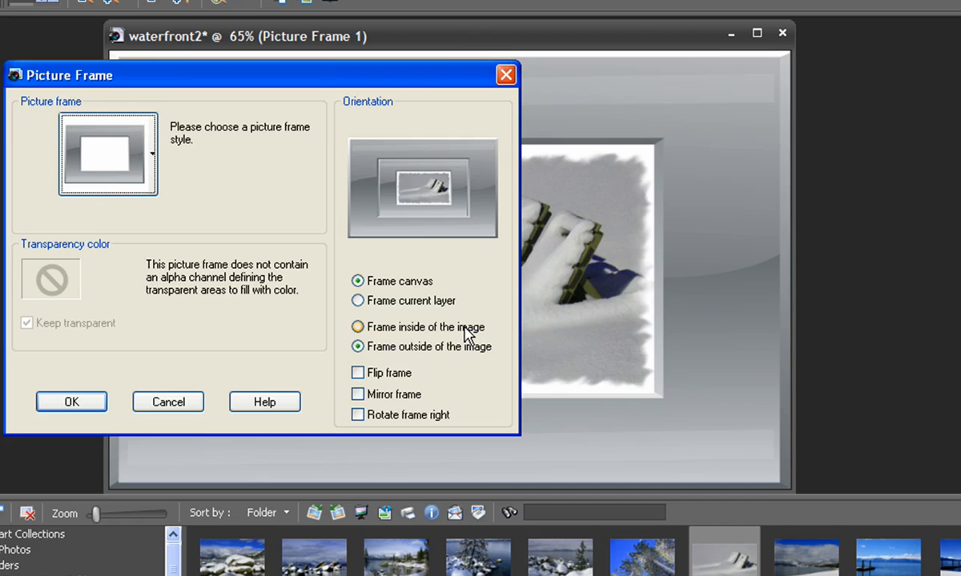
{"action": "mouse_move", "coordinate": [497, 332]}
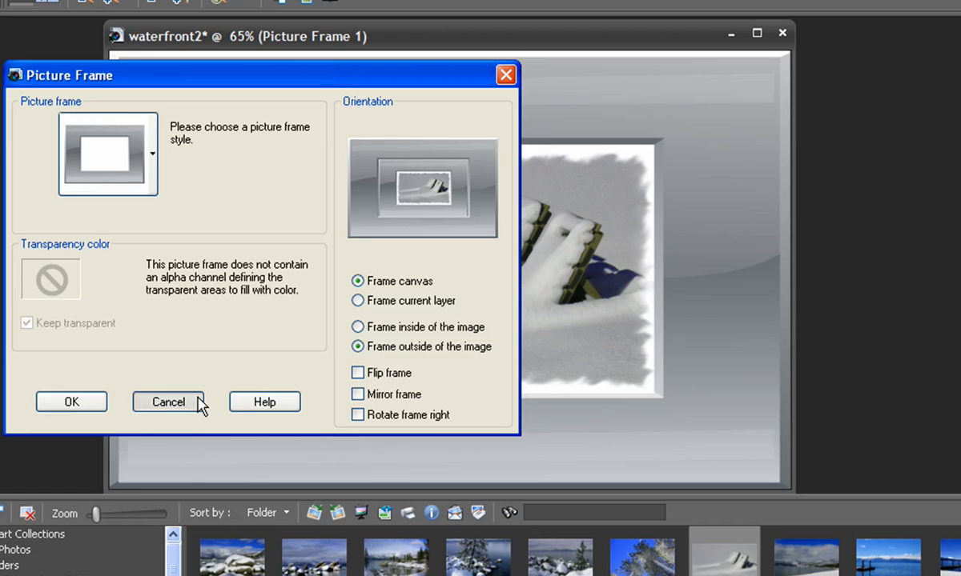
{"action": "left_click", "coordinate": [167, 402]}
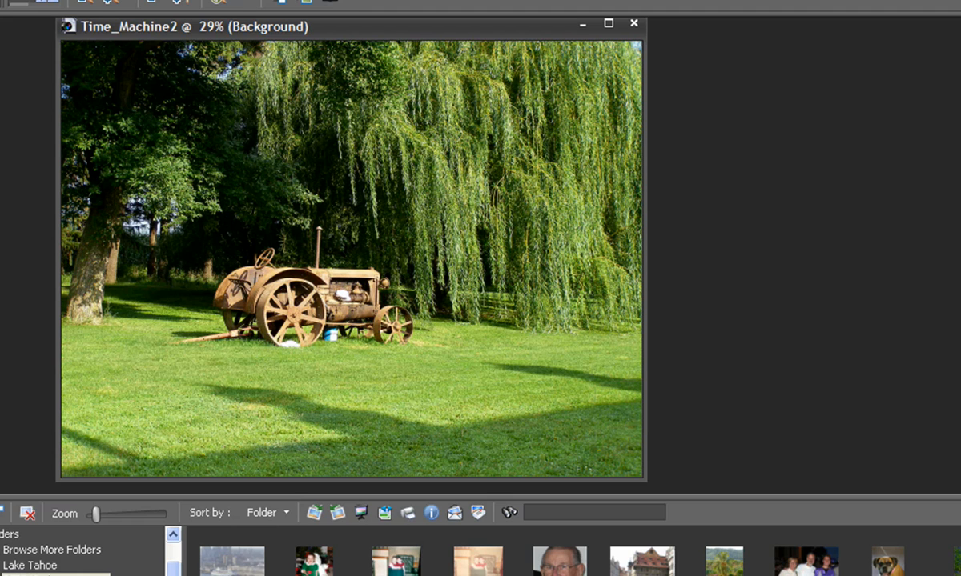
{"action": "mouse_move", "coordinate": [287, 344]}
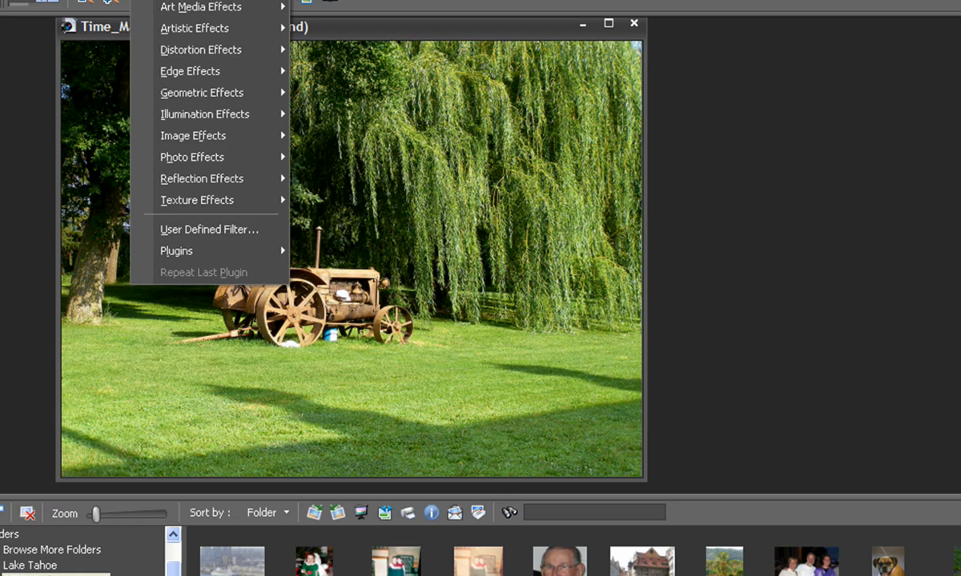
- Start the Time Machine effect on the tractor photo and preview the box camera era look
{"action": "left_click", "coordinate": [192, 156]}
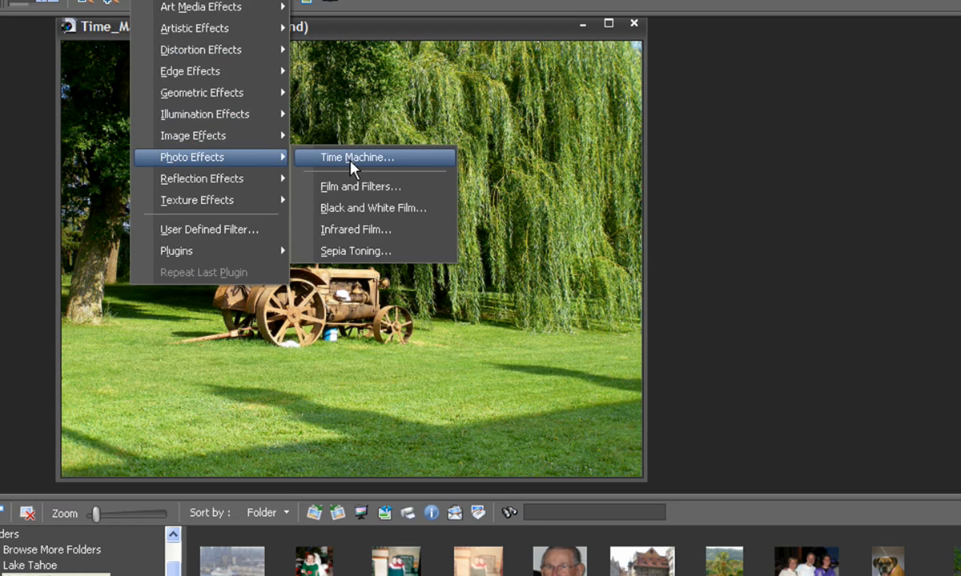
{"action": "left_click", "coordinate": [357, 157]}
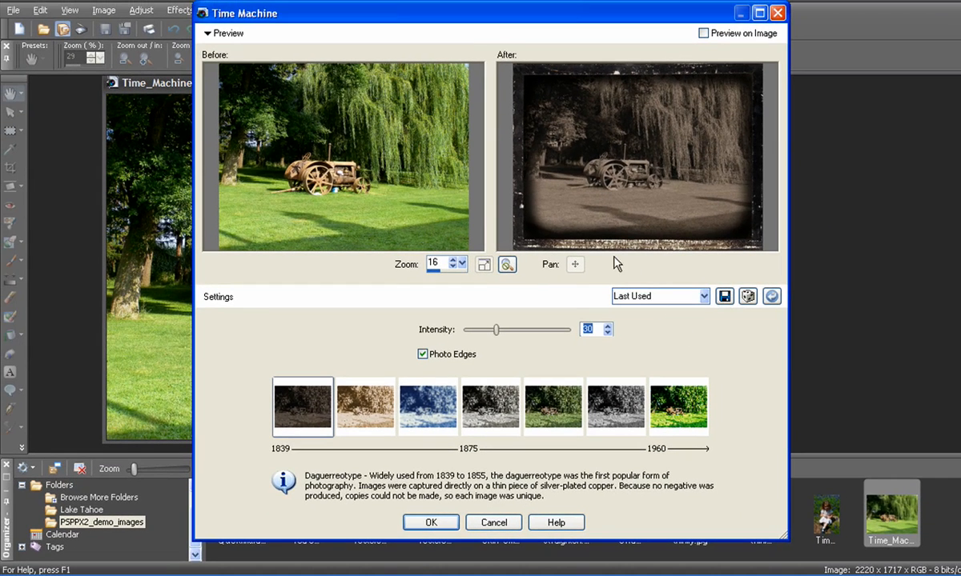
{"action": "left_click", "coordinate": [616, 406]}
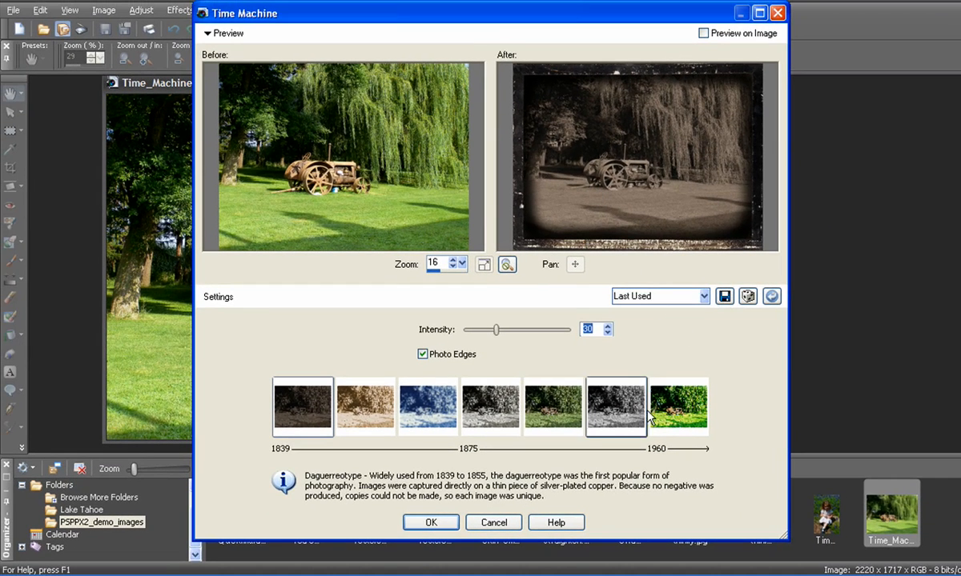
{"action": "left_click", "coordinate": [616, 407]}
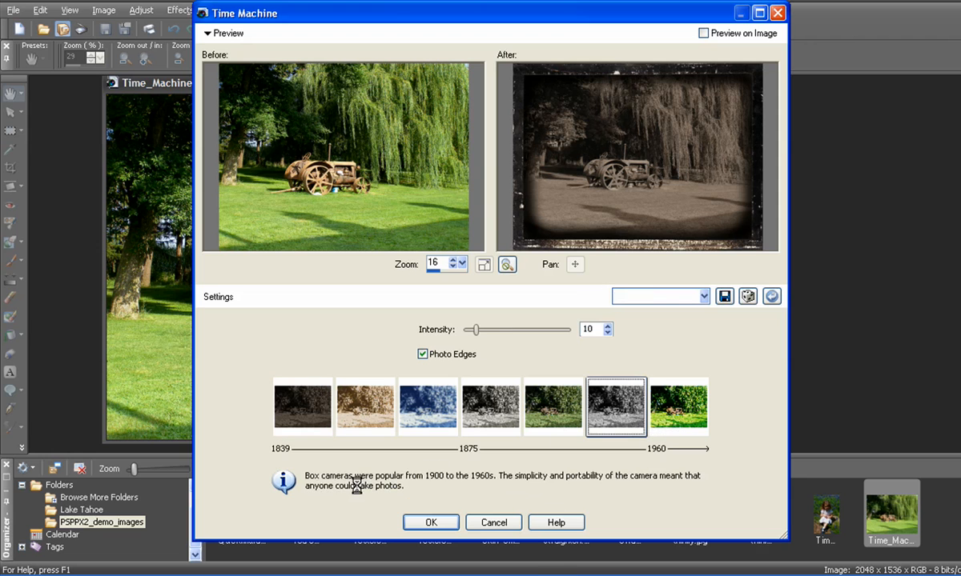
{"action": "left_click", "coordinate": [615, 407]}
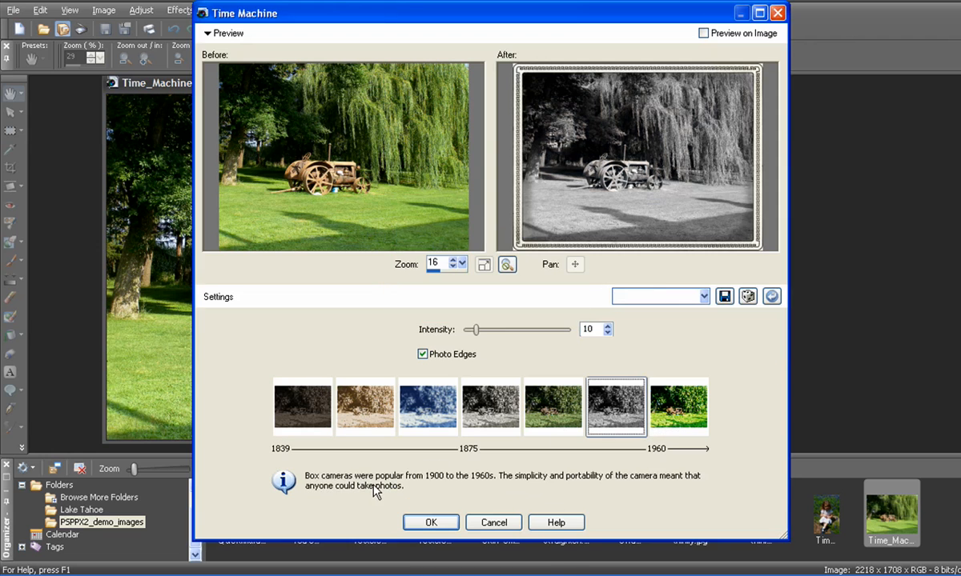
- Toggle the Photo Edges border and preview the Platinum, blue-toned and Daguerreotype era looks
{"action": "left_click", "coordinate": [422, 353]}
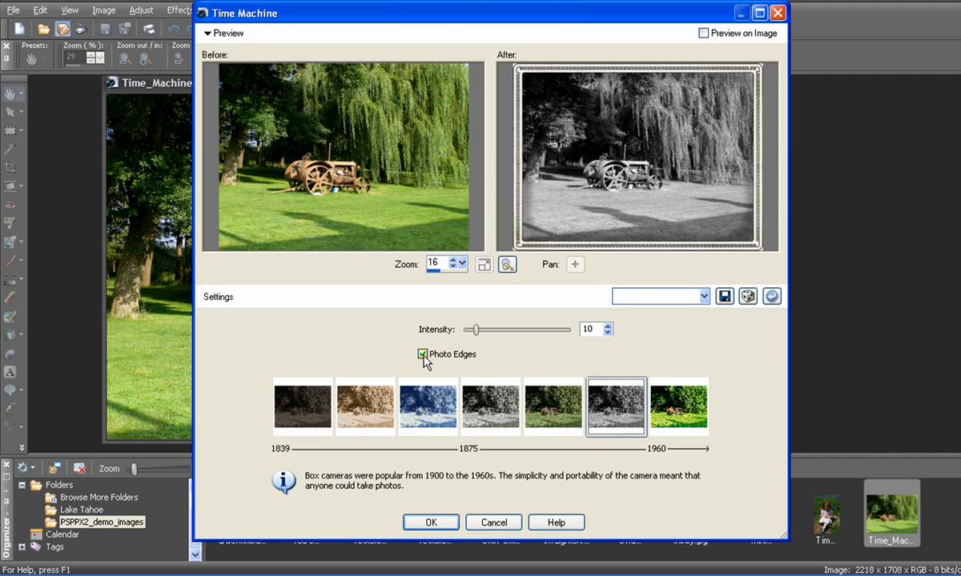
{"action": "left_click", "coordinate": [552, 408]}
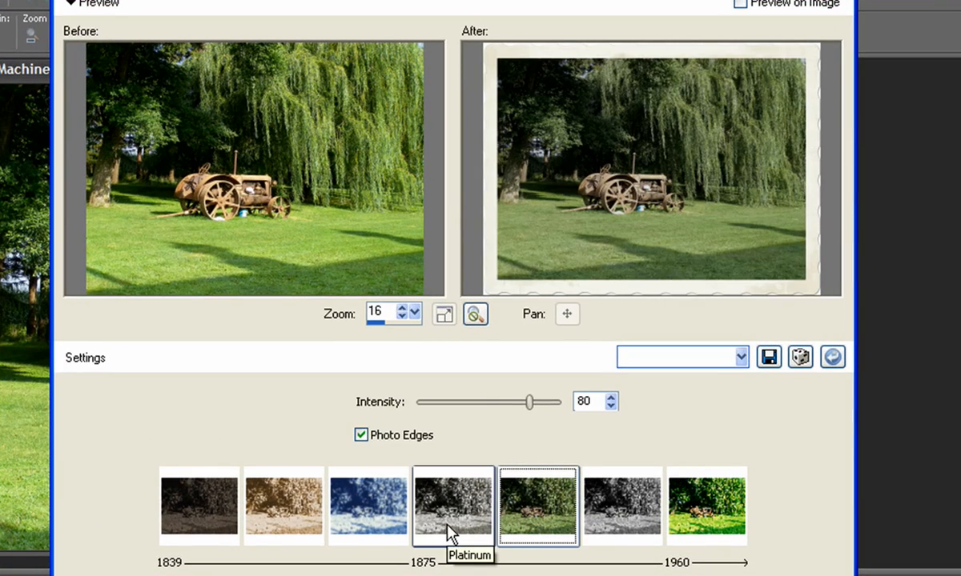
{"action": "left_click", "coordinate": [368, 506]}
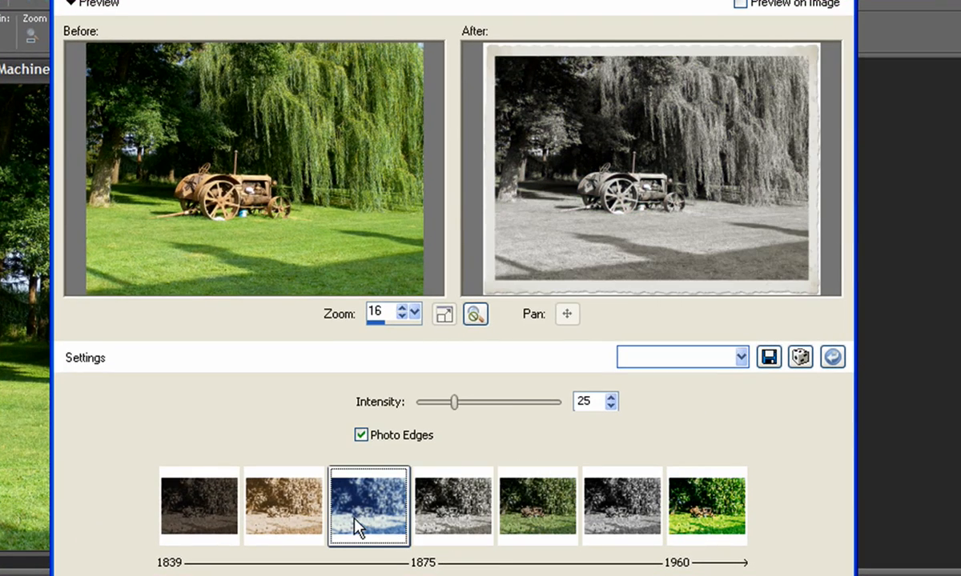
{"action": "left_click", "coordinate": [199, 506]}
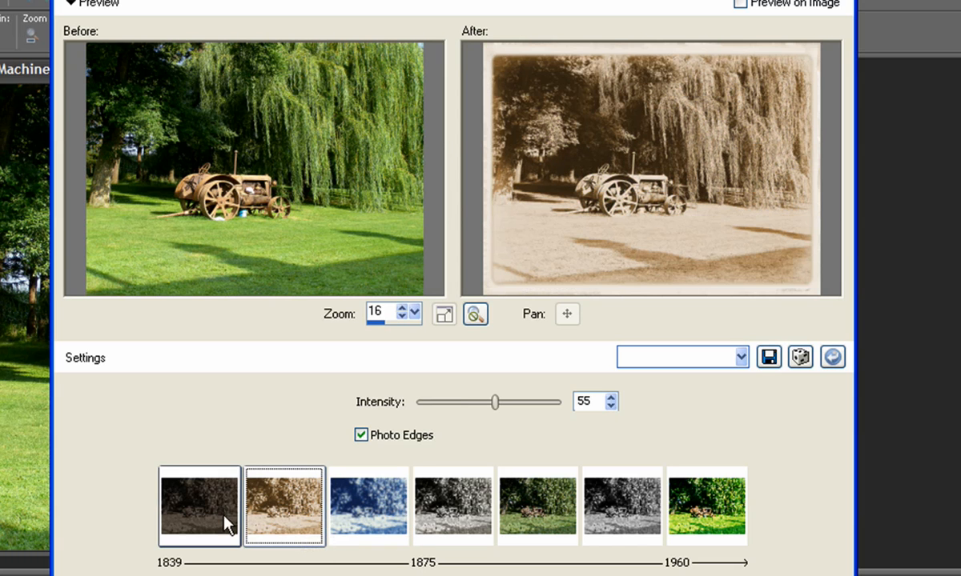
{"action": "left_click", "coordinate": [199, 506]}
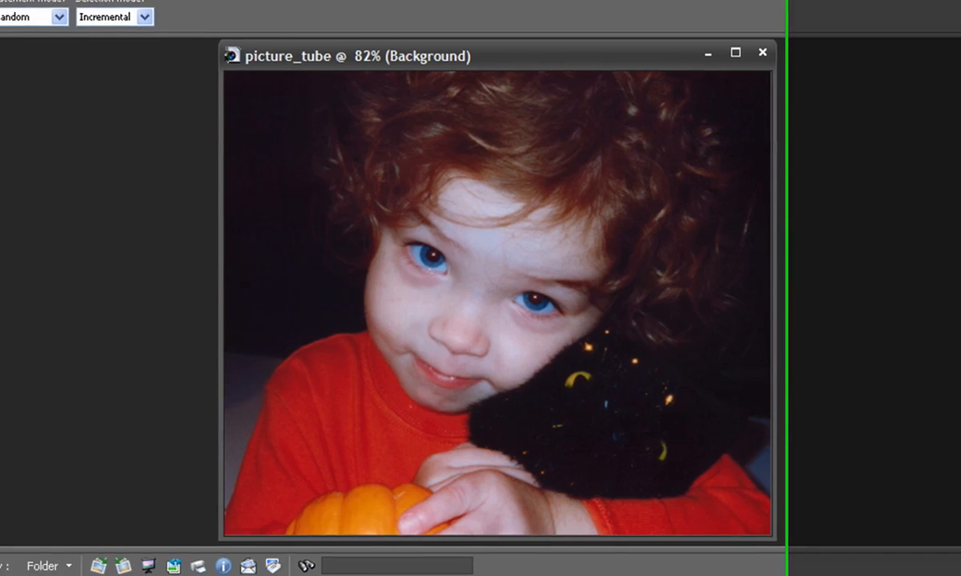
- Browse the picture tube library, scrolling through the available tubes
{"action": "left_click", "coordinate": [46, 40]}
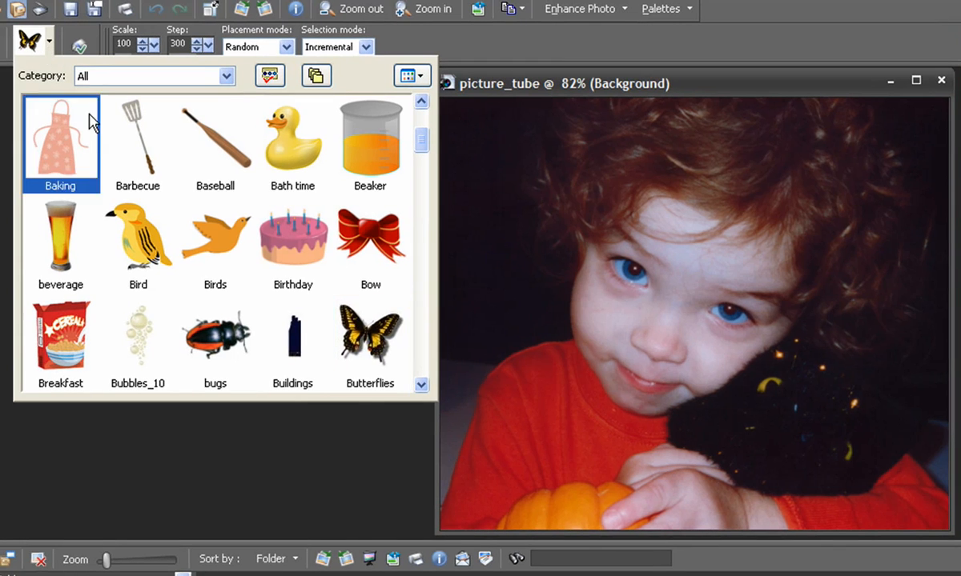
{"action": "left_click", "coordinate": [370, 140]}
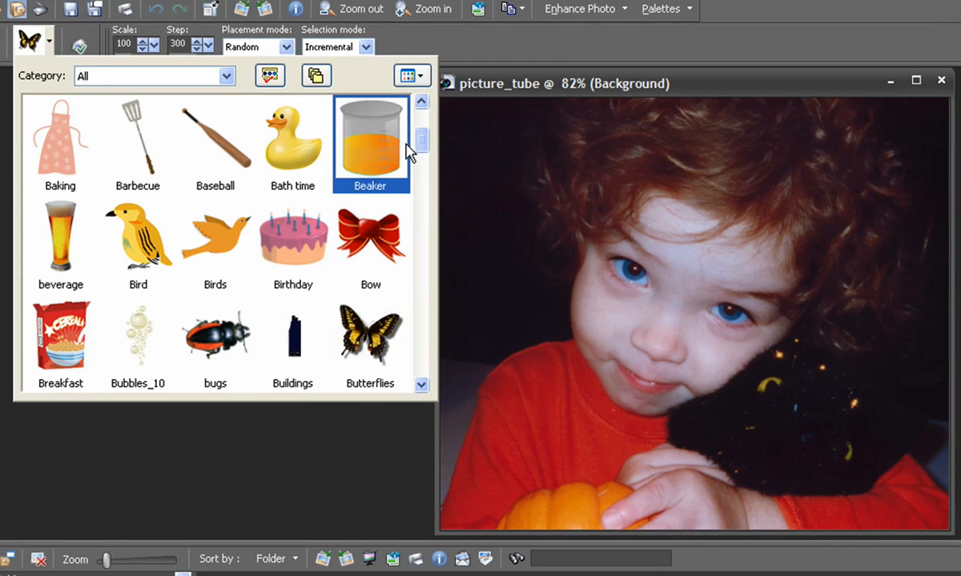
{"action": "scroll", "scroll_direction": "down", "scroll_amount": 3}
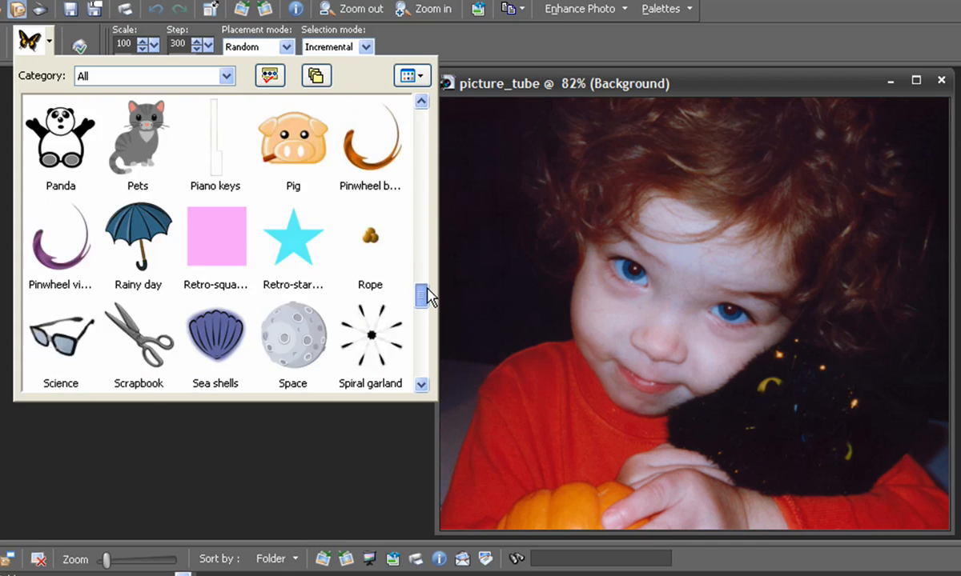
{"action": "scroll", "scroll_direction": "down", "scroll_amount": 3}
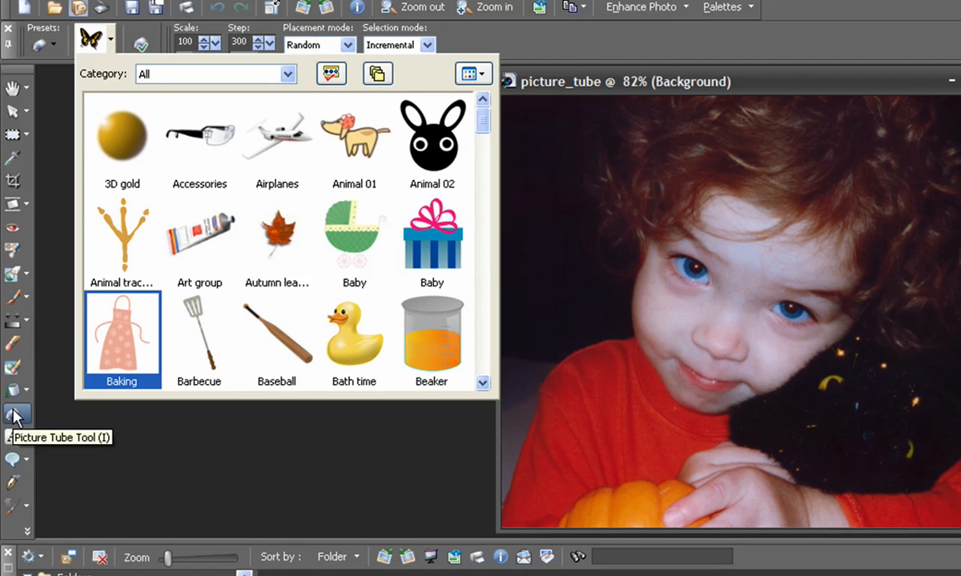
- Switch to the Picture Tube tool and scroll its picker to the Butterflies tube
{"action": "left_click", "coordinate": [431, 336]}
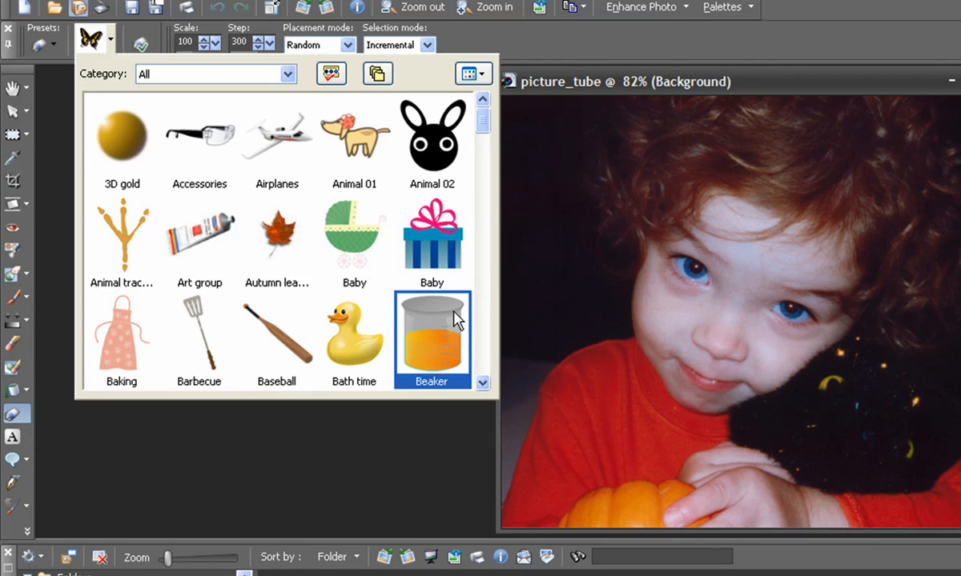
{"action": "left_click", "coordinate": [431, 144]}
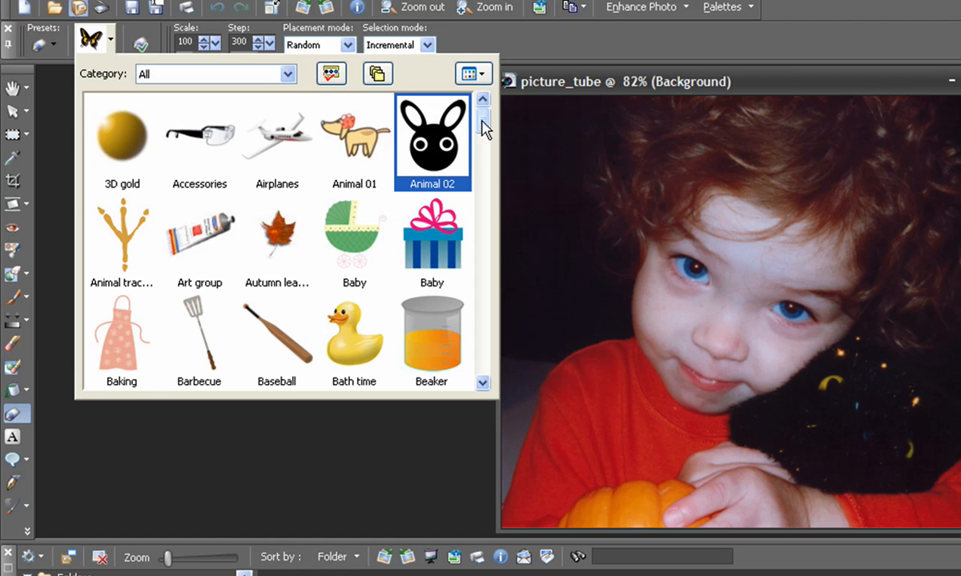
{"action": "scroll", "scroll_direction": "down", "scroll_amount": 3}
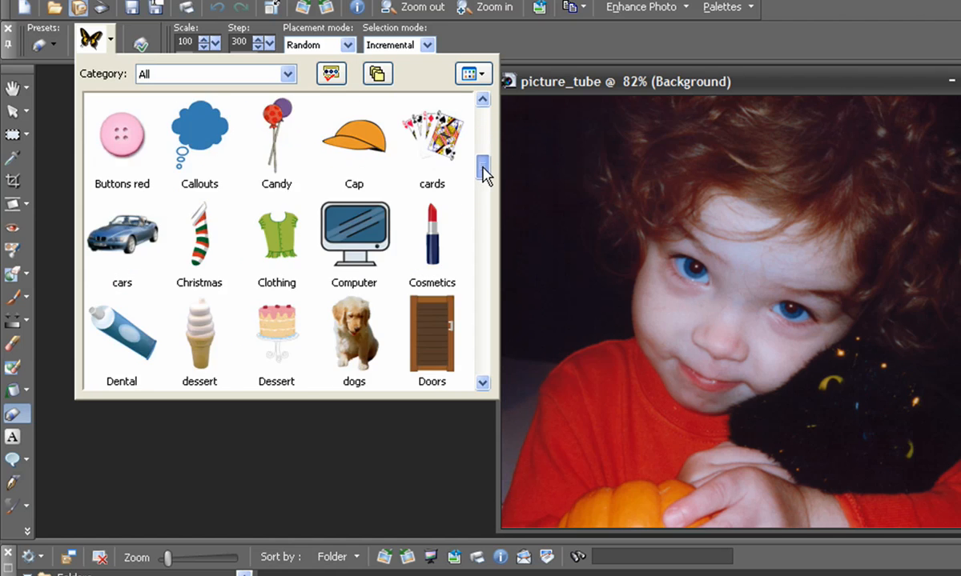
{"action": "scroll", "scroll_direction": "down", "scroll_amount": 3}
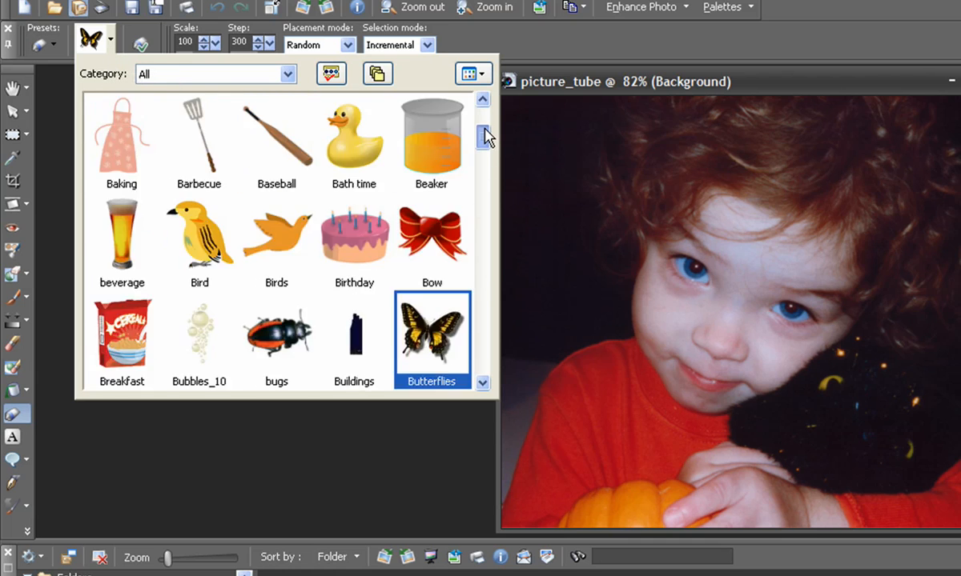
{"action": "scroll", "scroll_direction": "up", "scroll_amount": 3}
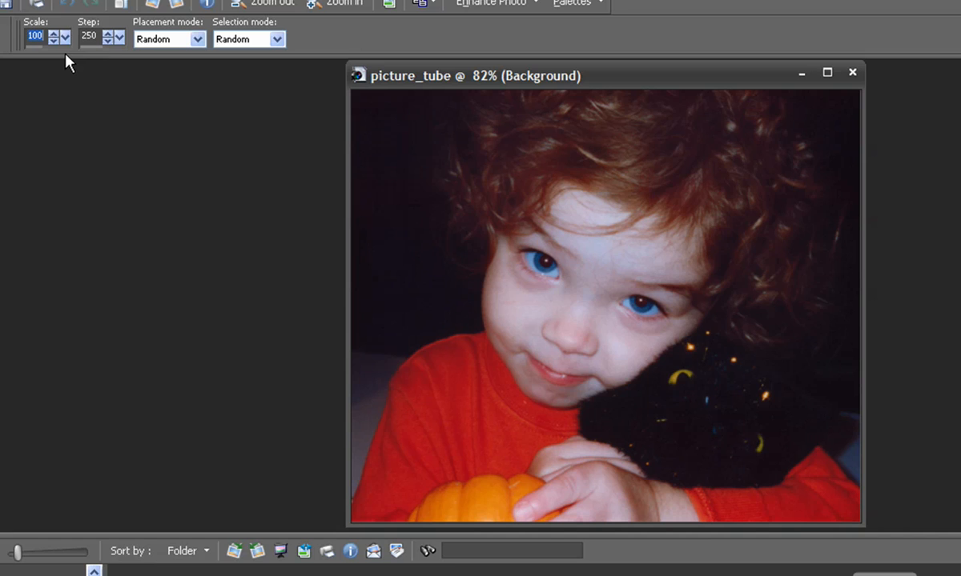
{"action": "mouse_move", "coordinate": [75, 92]}
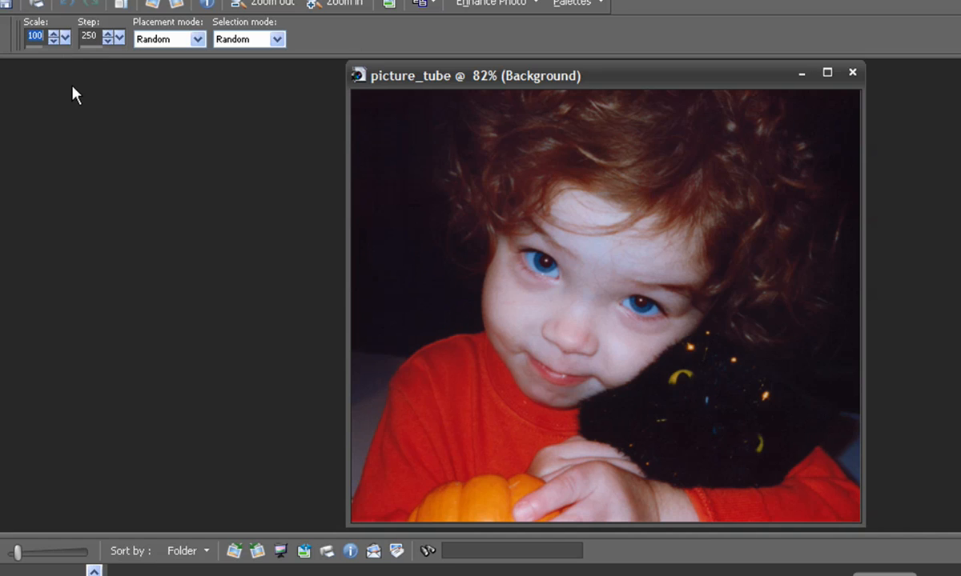
{"action": "mouse_move", "coordinate": [332, 164]}
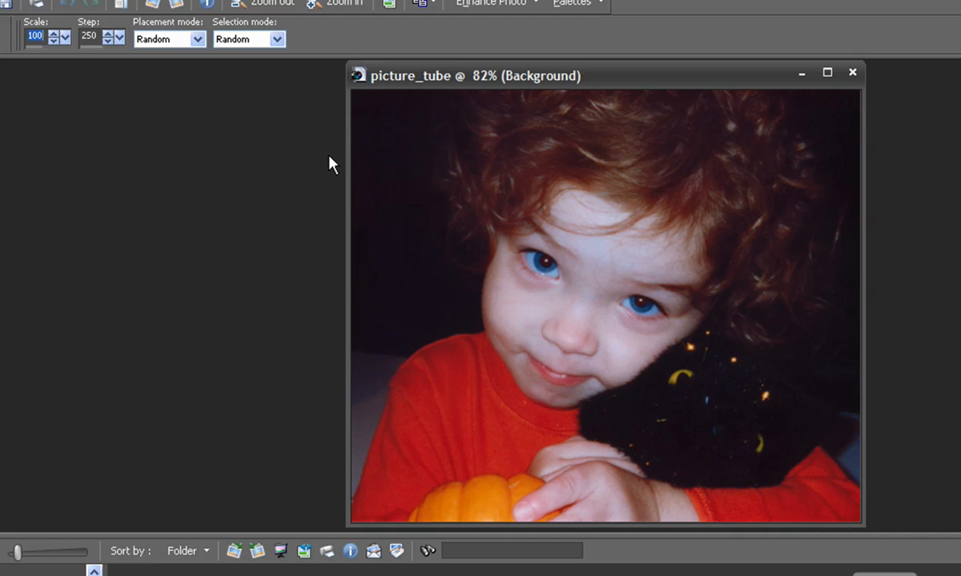
- Set the picture tube Step spacing to 100 in the Tool Options bar
{"action": "left_click", "coordinate": [671, 130]}
{"action": "type", "text": "75"}
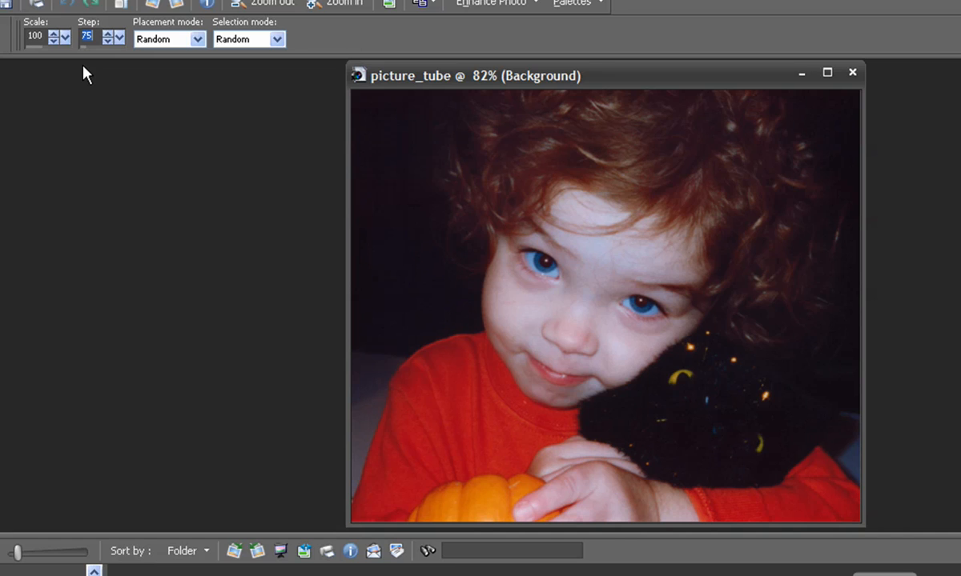
{"action": "mouse_move", "coordinate": [116, 88]}
{"action": "type", "text": "228"}
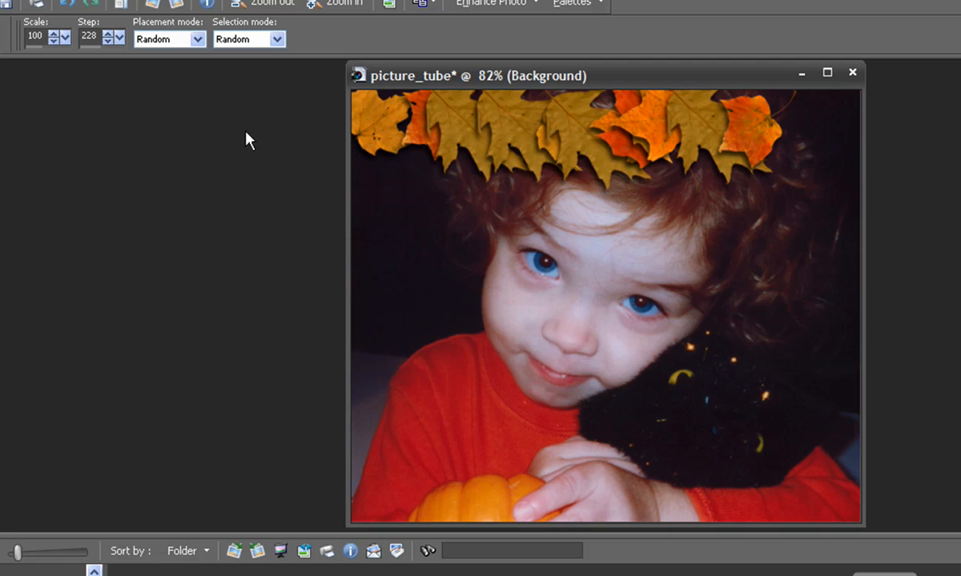
{"action": "mouse_move", "coordinate": [113, 152]}
{"action": "type", "text": "100"}
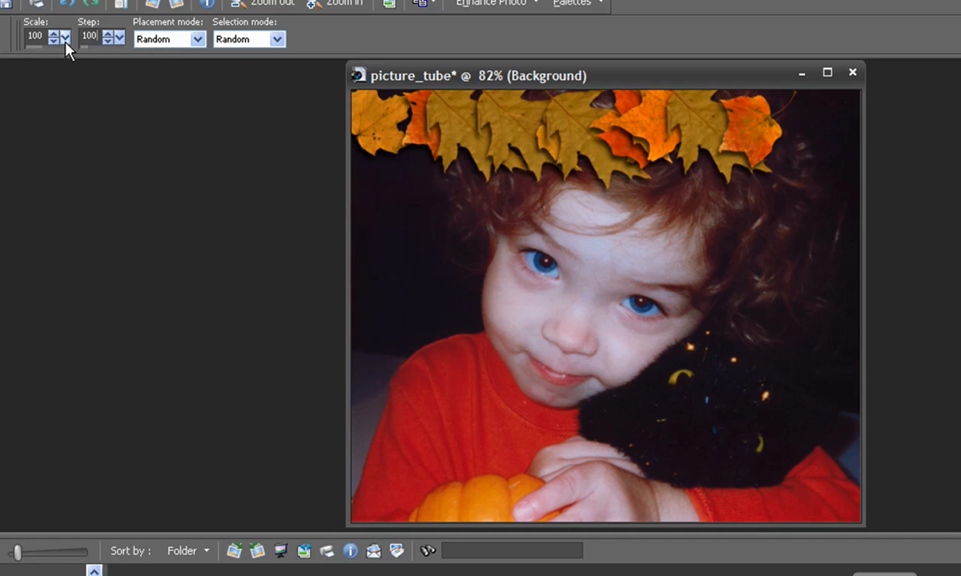
{"action": "mouse_move", "coordinate": [80, 84]}
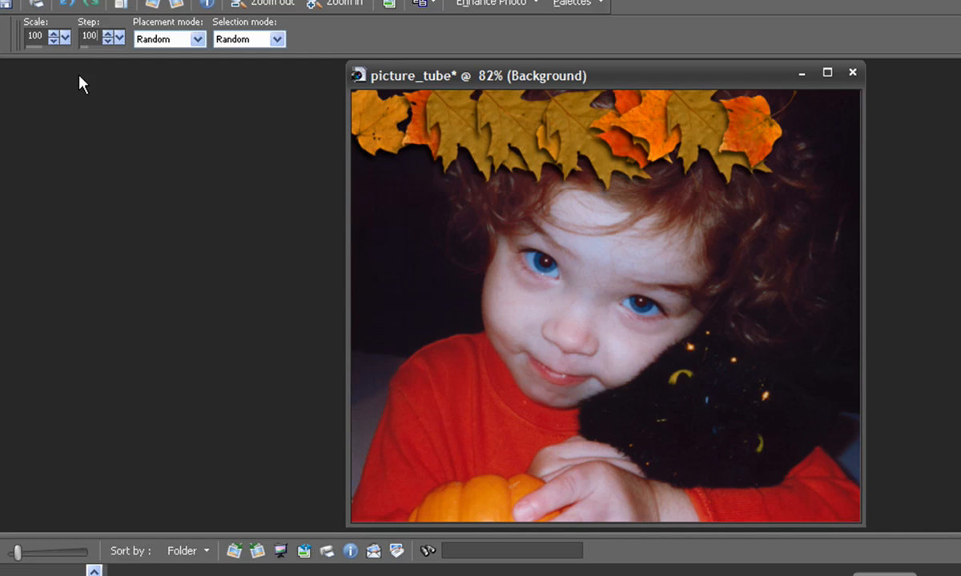
{"action": "mouse_move", "coordinate": [464, 178]}
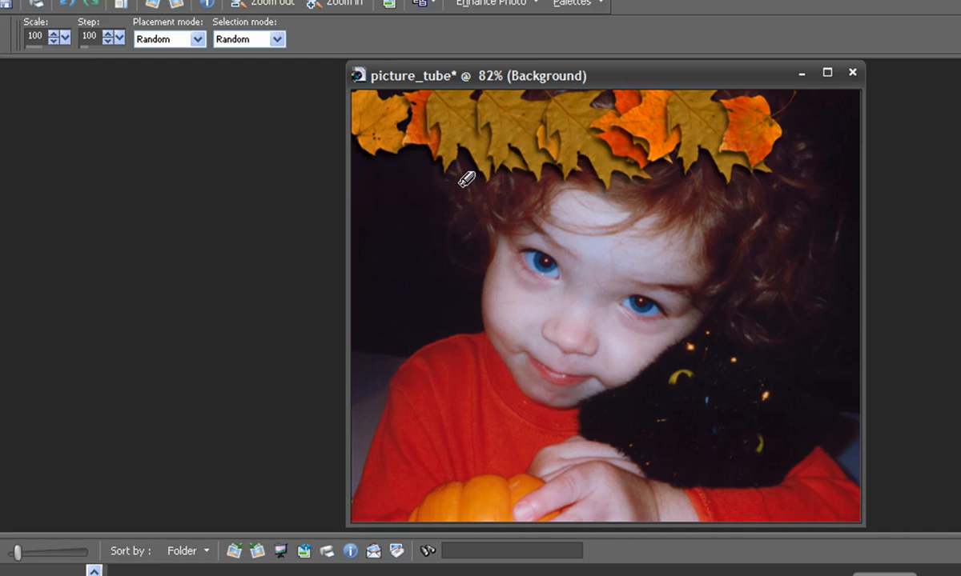
- With Continuous placement, paint a row of single autumn leaves across the hair, then return to Random placement
{"action": "left_click", "coordinate": [168, 38]}
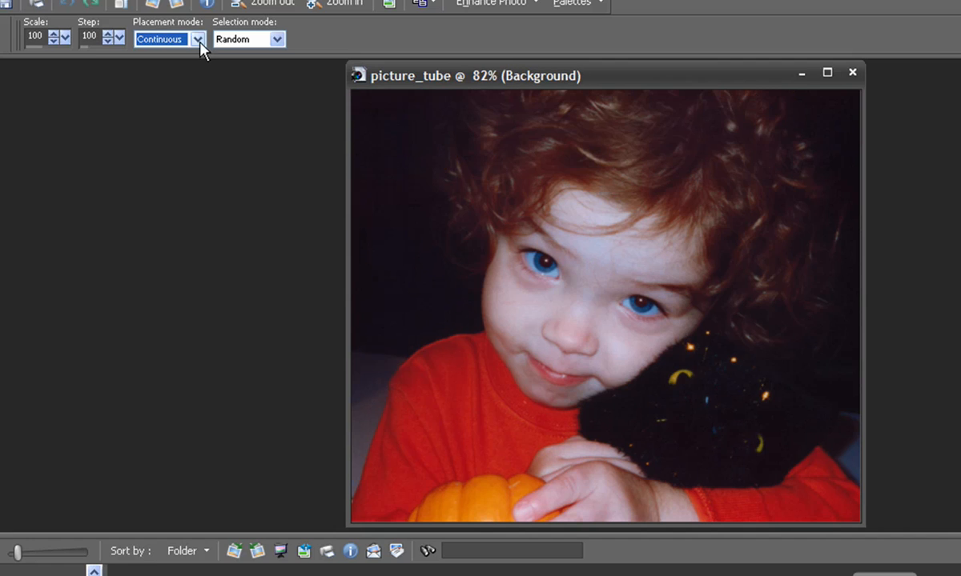
{"action": "left_click", "coordinate": [197, 39]}
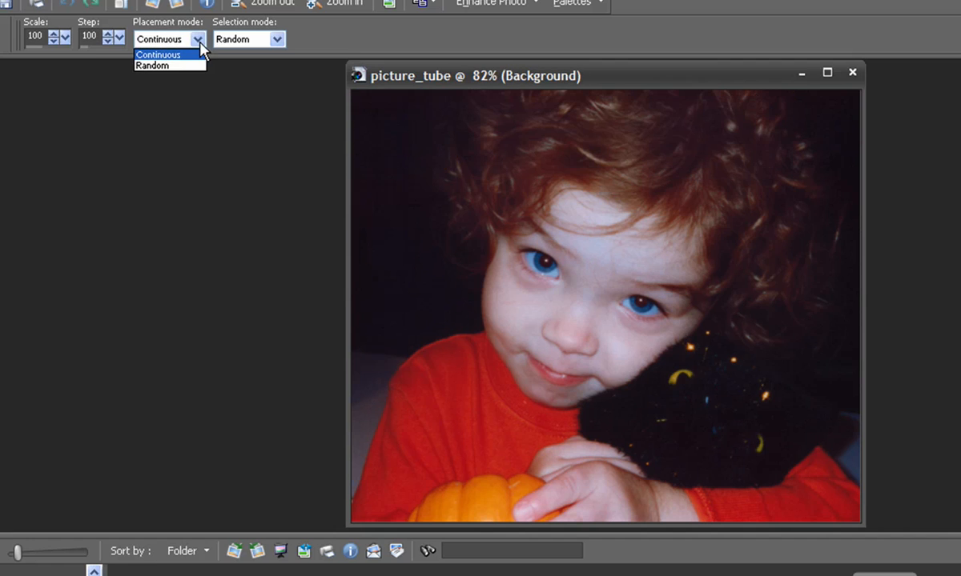
{"action": "mouse_move", "coordinate": [152, 66]}
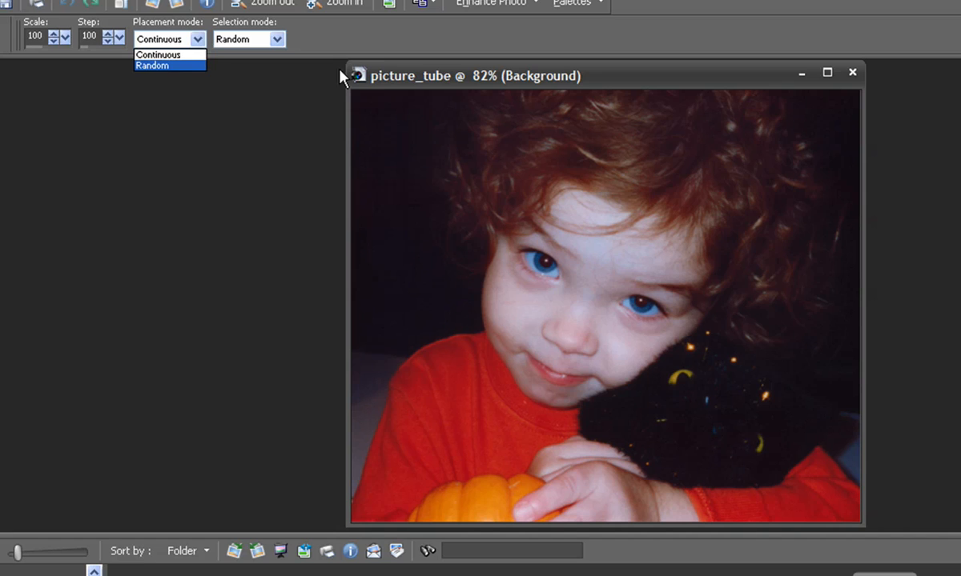
{"action": "left_click", "coordinate": [158, 54]}
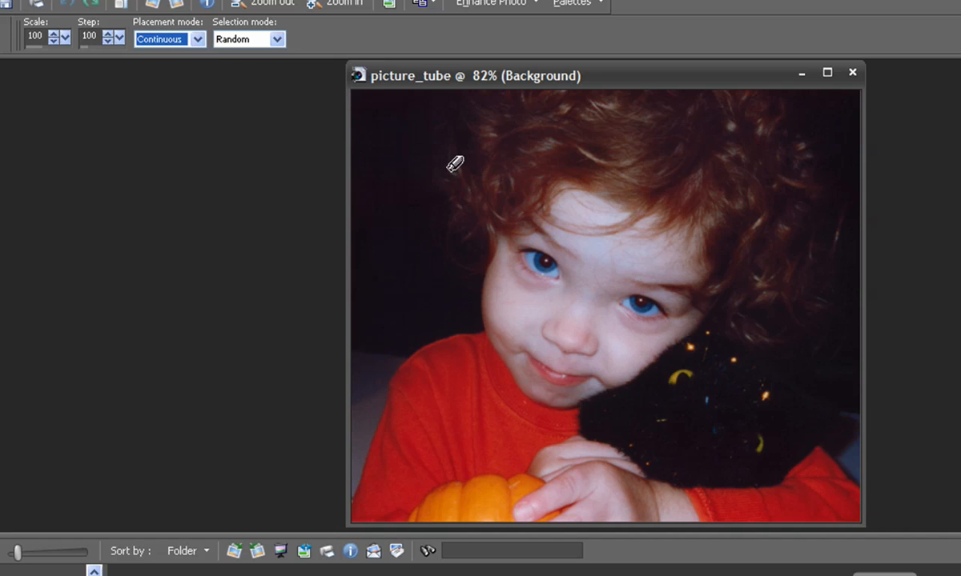
{"action": "left_click_drag", "start_coordinate": [452, 165], "coordinate": [836, 120]}
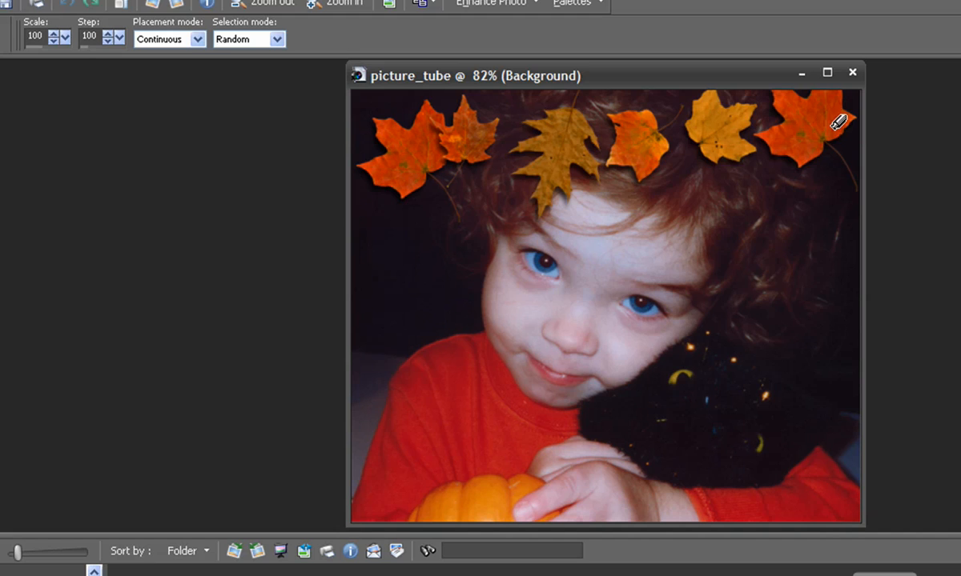
{"action": "left_click", "coordinate": [168, 39]}
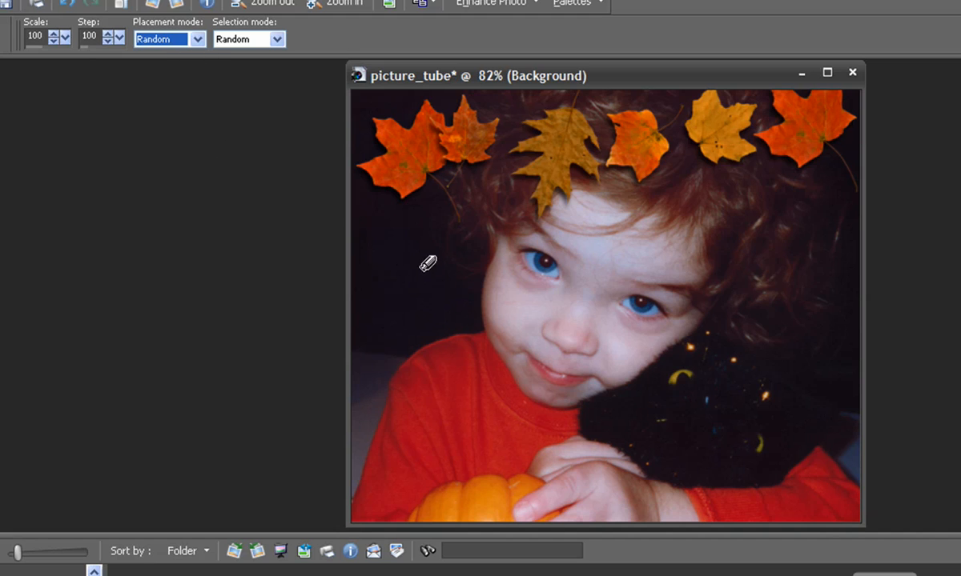
{"action": "left_click", "coordinate": [432, 264]}
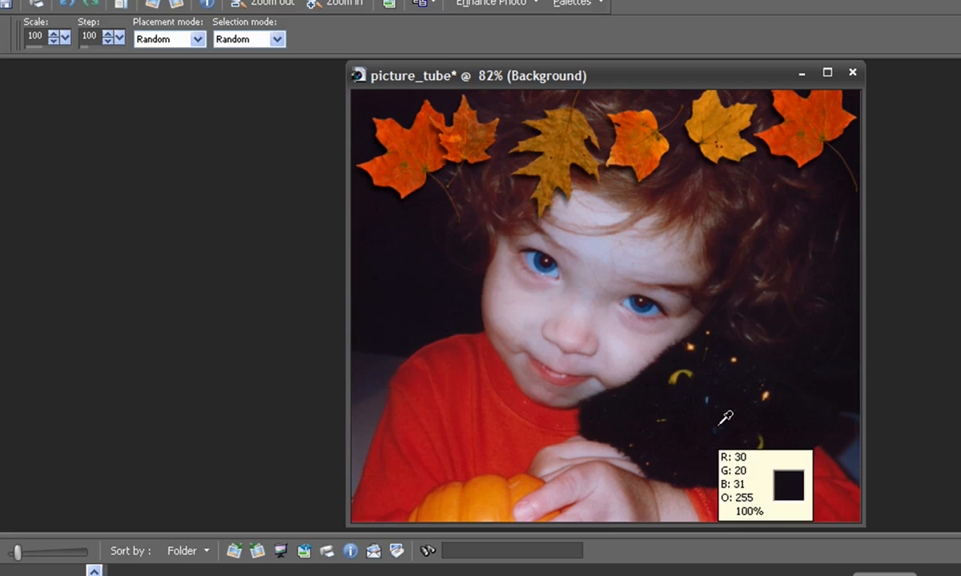
- With Incremental selection, paint a leaf row across the hair and more leaves over the face
{"action": "left_click", "coordinate": [276, 38]}
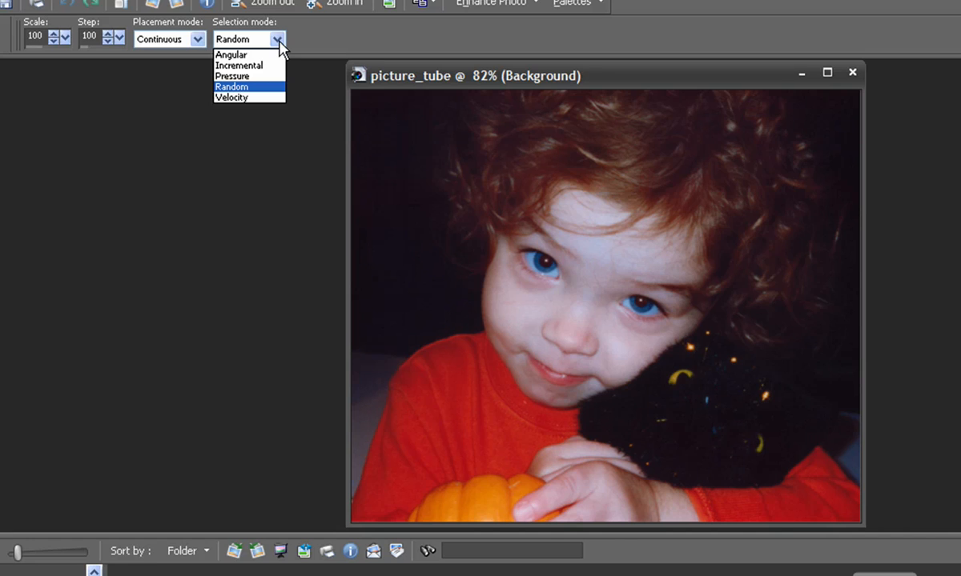
{"action": "mouse_move", "coordinate": [278, 50]}
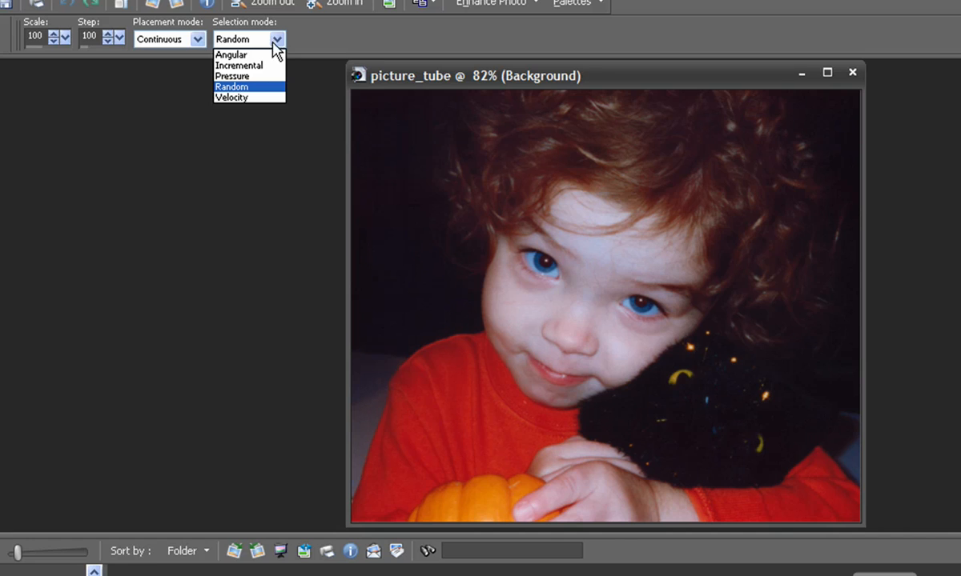
{"action": "left_click", "coordinate": [232, 86]}
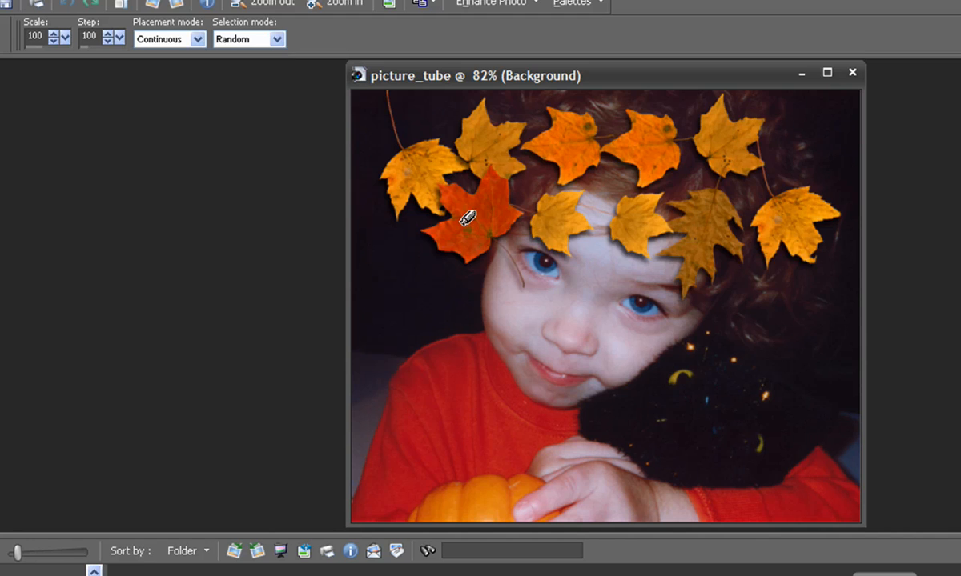
{"action": "left_click", "coordinate": [248, 39]}
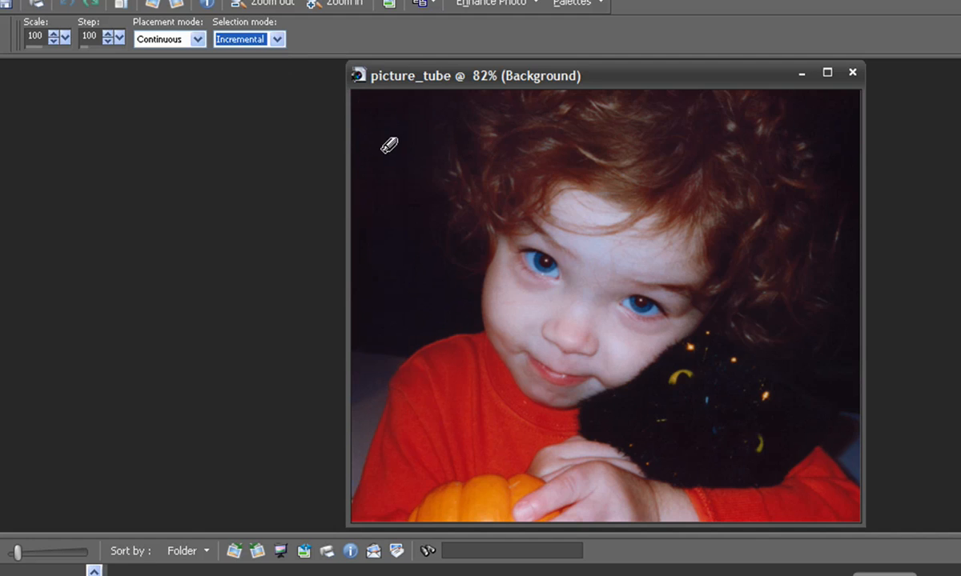
{"action": "left_click_drag", "start_coordinate": [389, 144], "coordinate": [793, 141]}
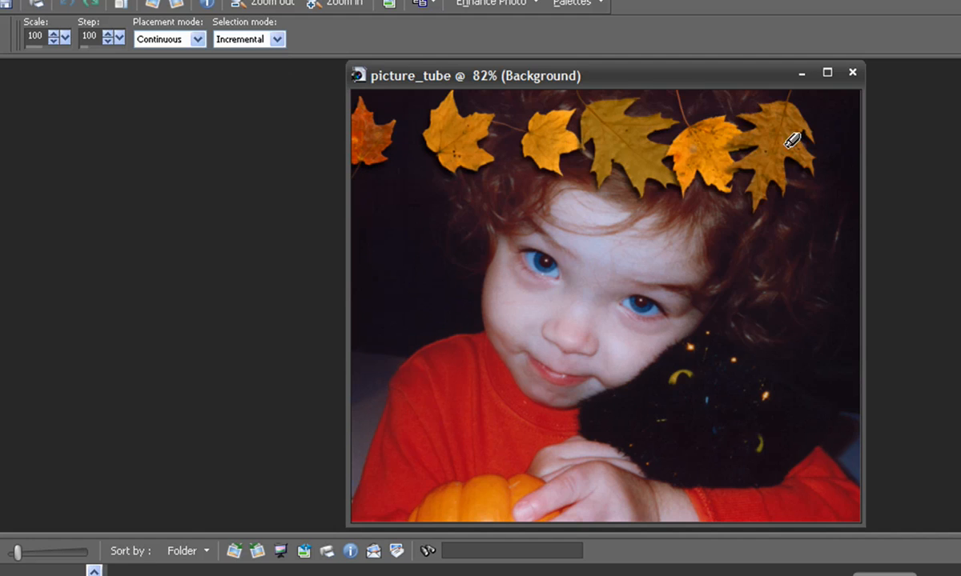
{"action": "left_click", "coordinate": [512, 276]}
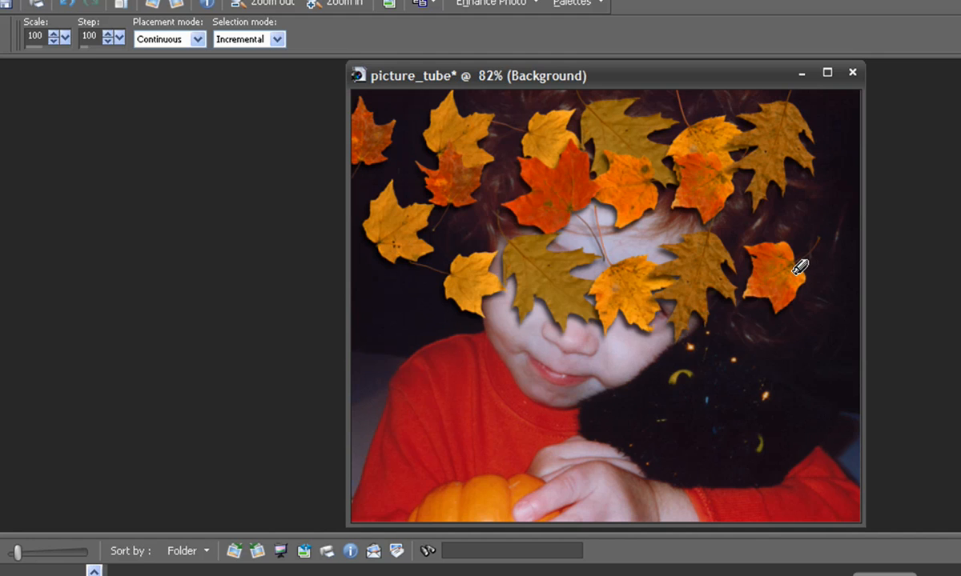
- Undo, then paint an arc of Angular leaves around the head and a diagonal sweep across the face
{"action": "key", "text": "ctrl+z"}
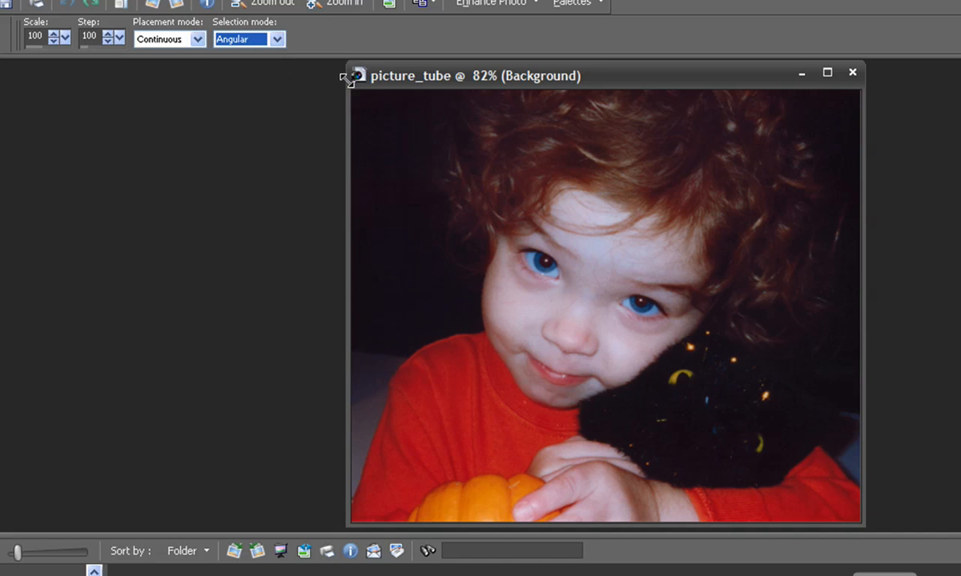
{"action": "left_click_drag", "start_coordinate": [376, 132], "coordinate": [772, 308]}
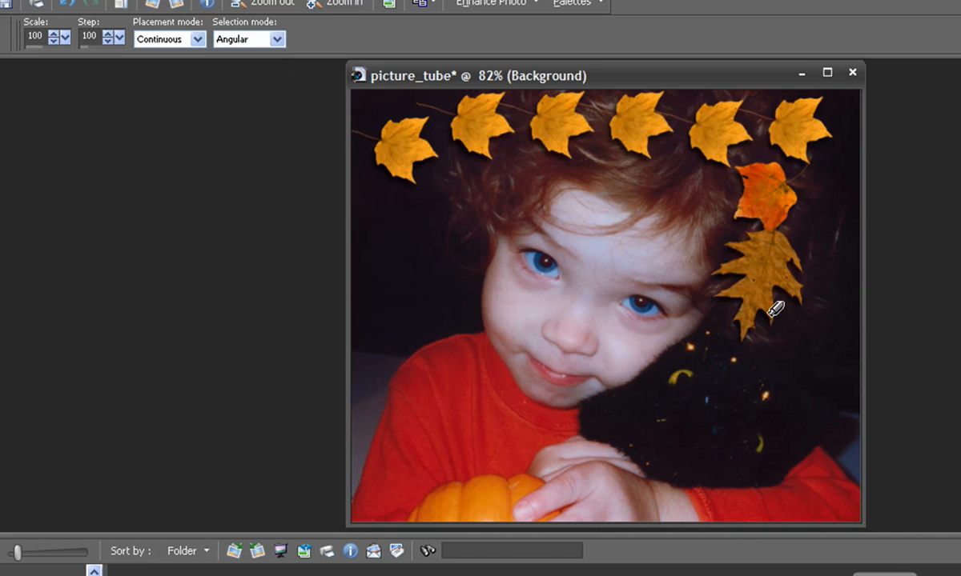
{"action": "left_click_drag", "start_coordinate": [772, 308], "coordinate": [496, 272]}
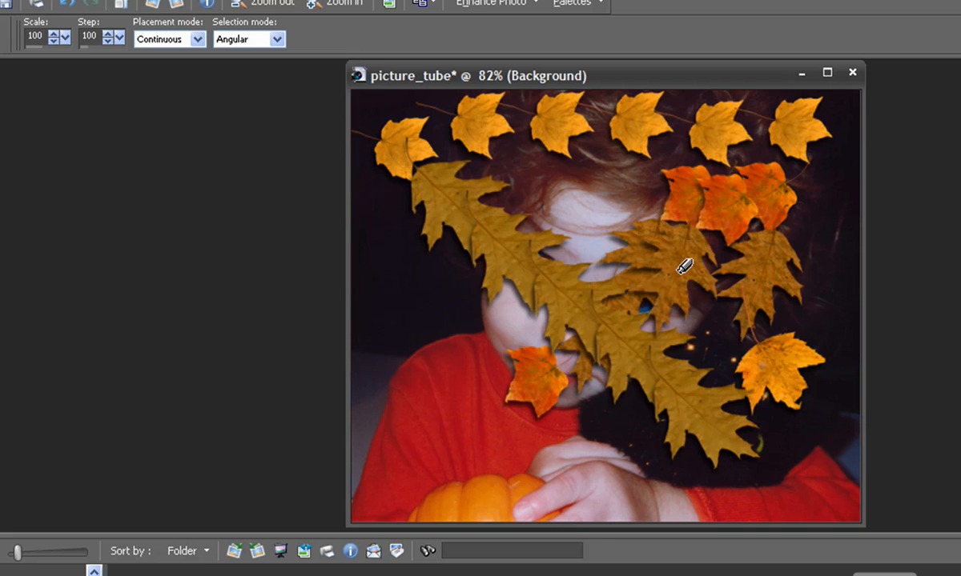
- With Velocity selection, stamp single leaves in the top-left corner, along the top and the right edge
{"action": "left_click", "coordinate": [276, 38]}
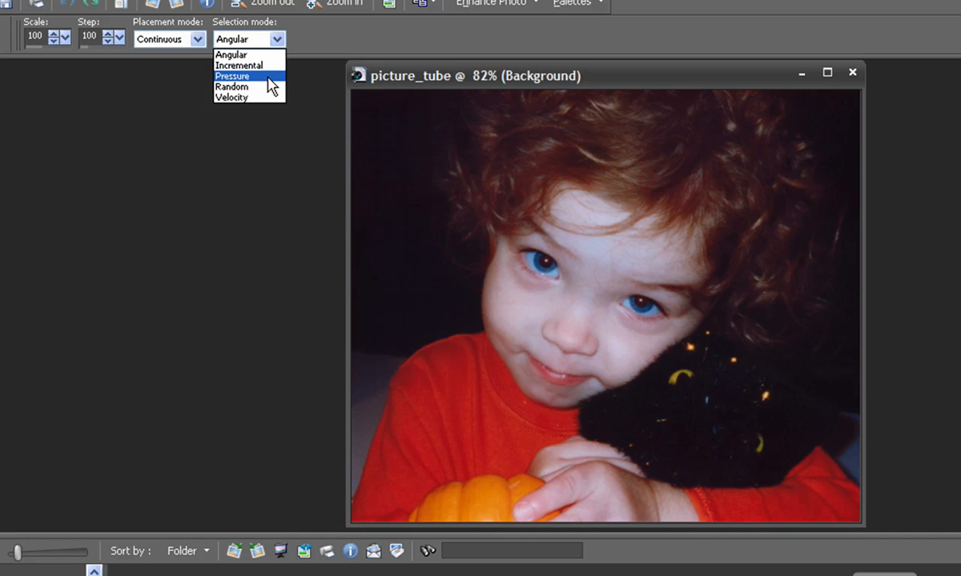
{"action": "mouse_move", "coordinate": [248, 97]}
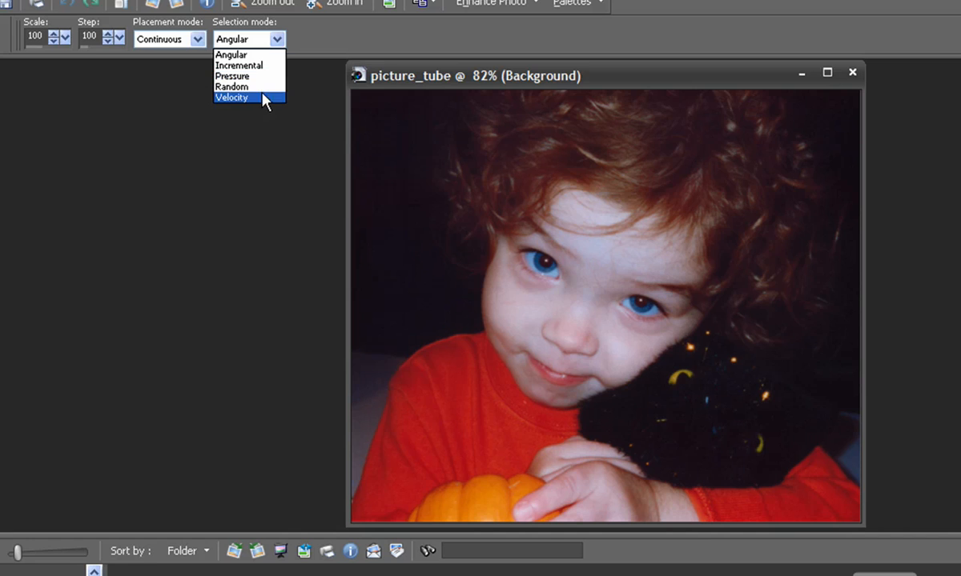
{"action": "left_click", "coordinate": [231, 97]}
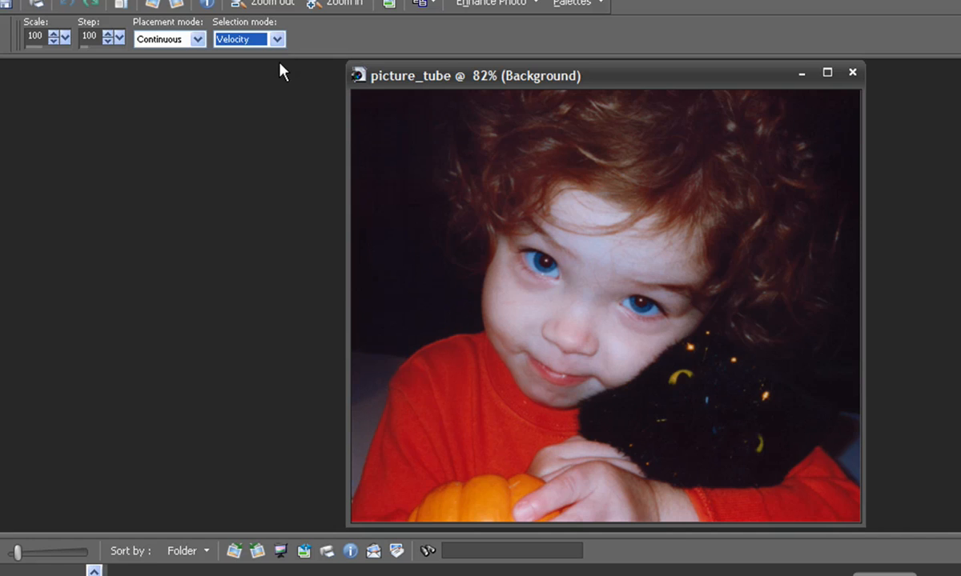
{"action": "left_click", "coordinate": [420, 132]}
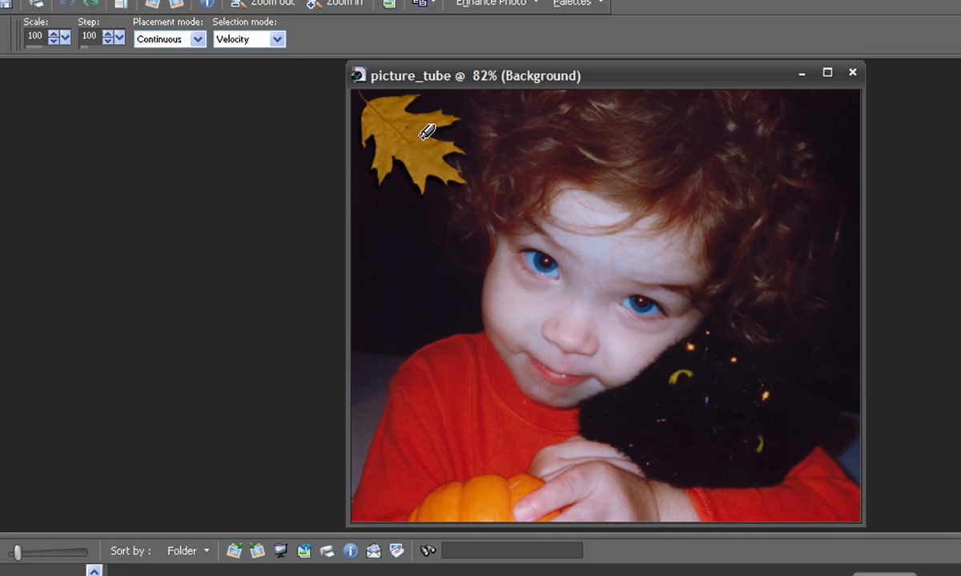
{"action": "left_click_drag", "start_coordinate": [429, 132], "coordinate": [644, 132]}
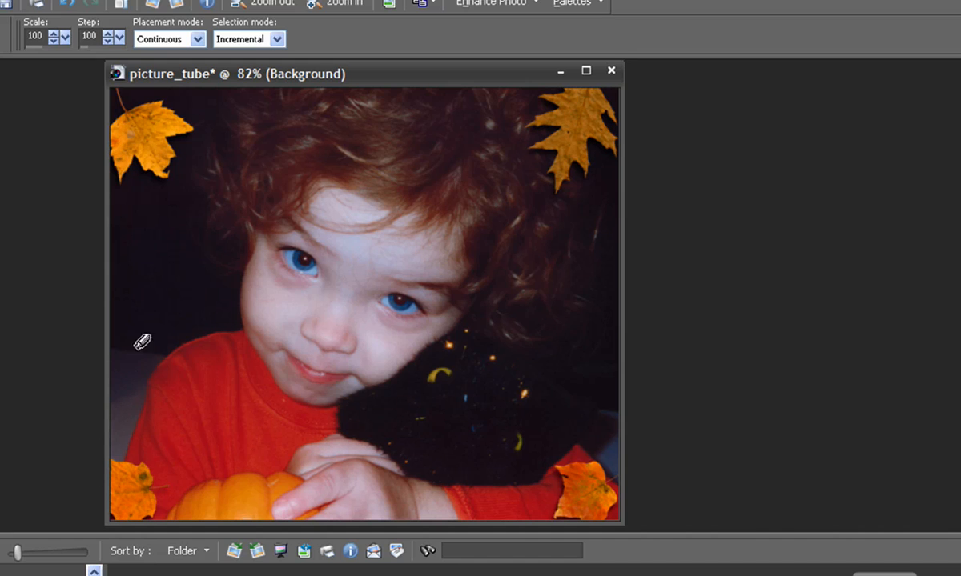
{"action": "left_click", "coordinate": [577, 280]}
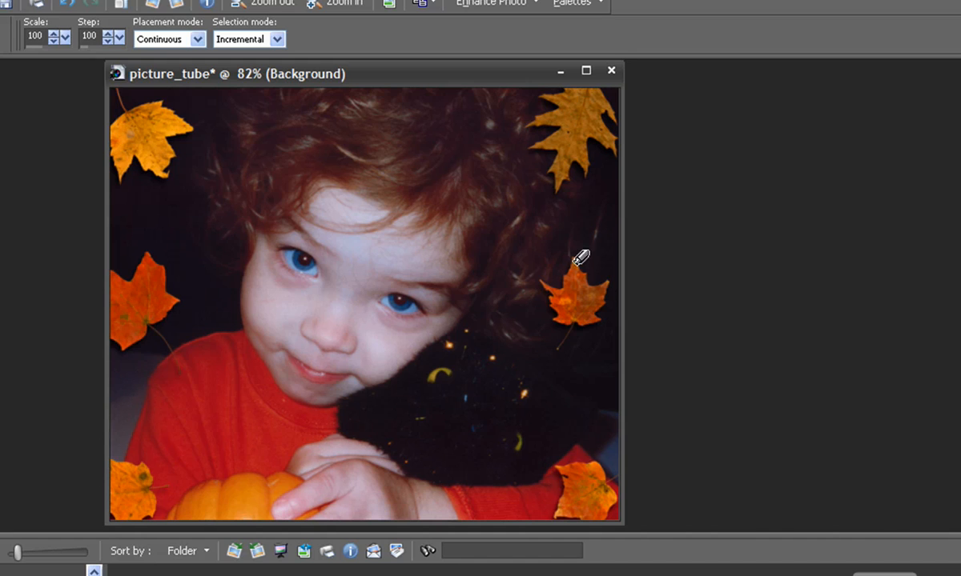